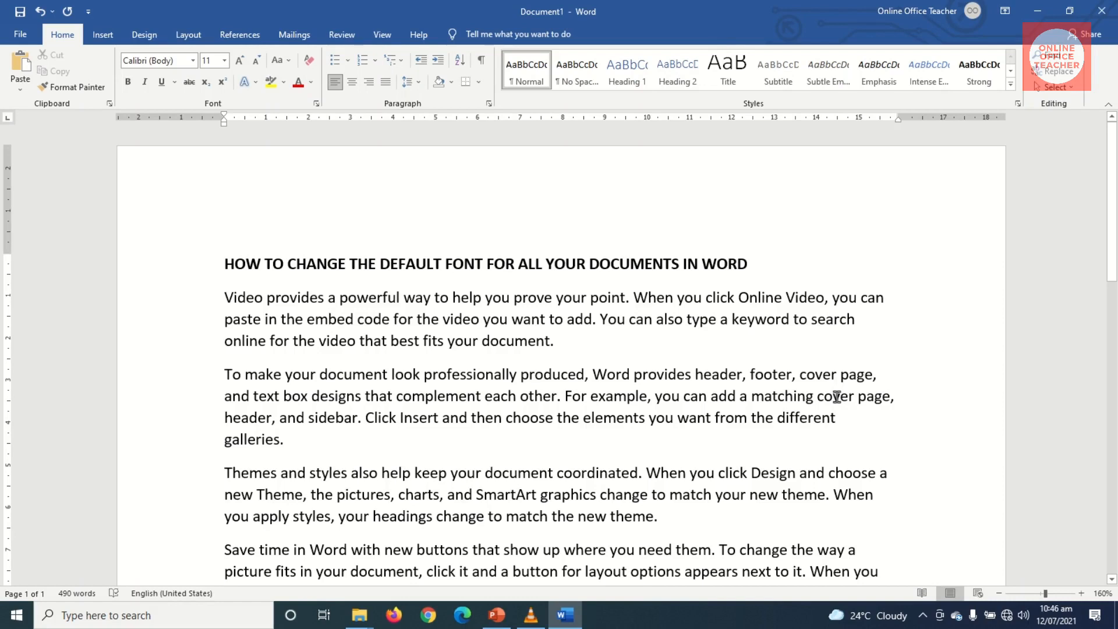
- Try selecting part of the second paragraph, then clear the selection again
{"action": "left_click", "coordinate": [328, 319]}
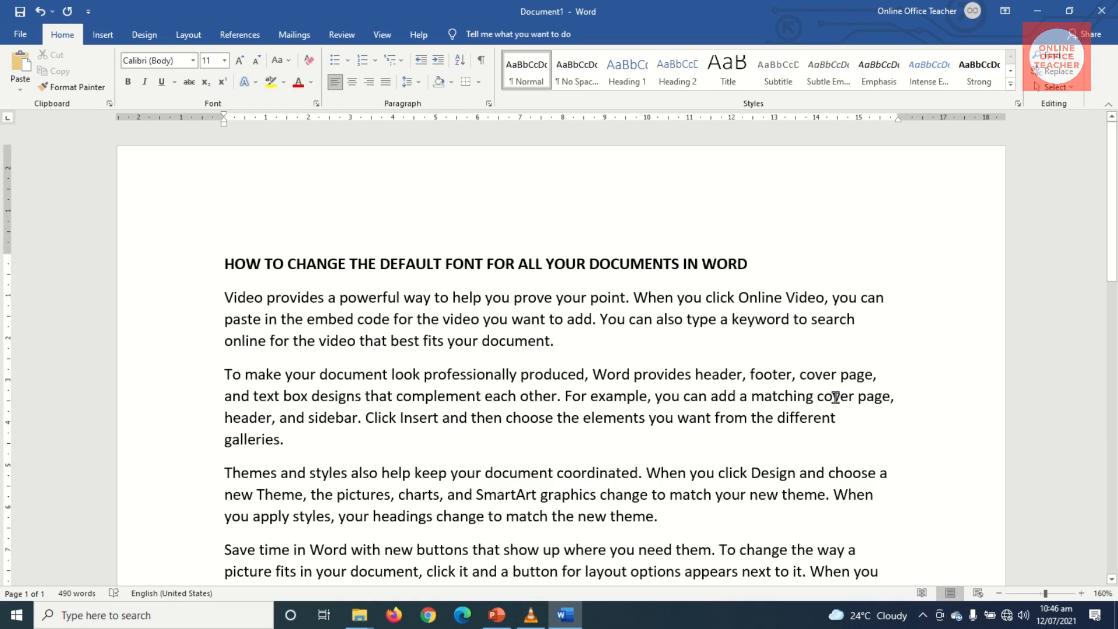
{"action": "left_click", "coordinate": [327, 319]}
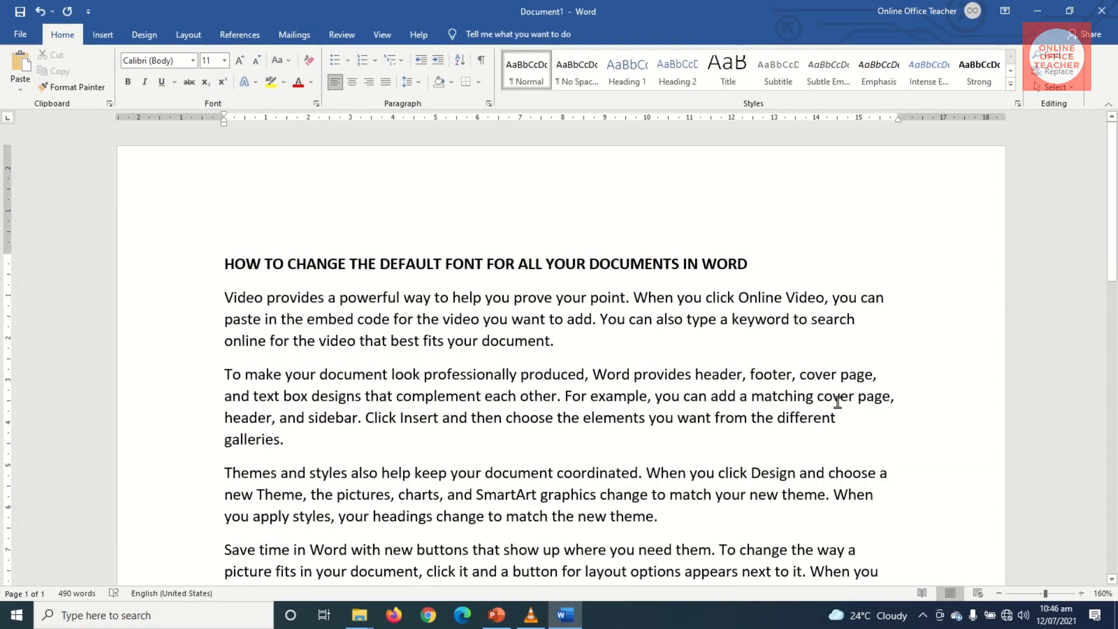
{"action": "left_click", "coordinate": [326, 319]}
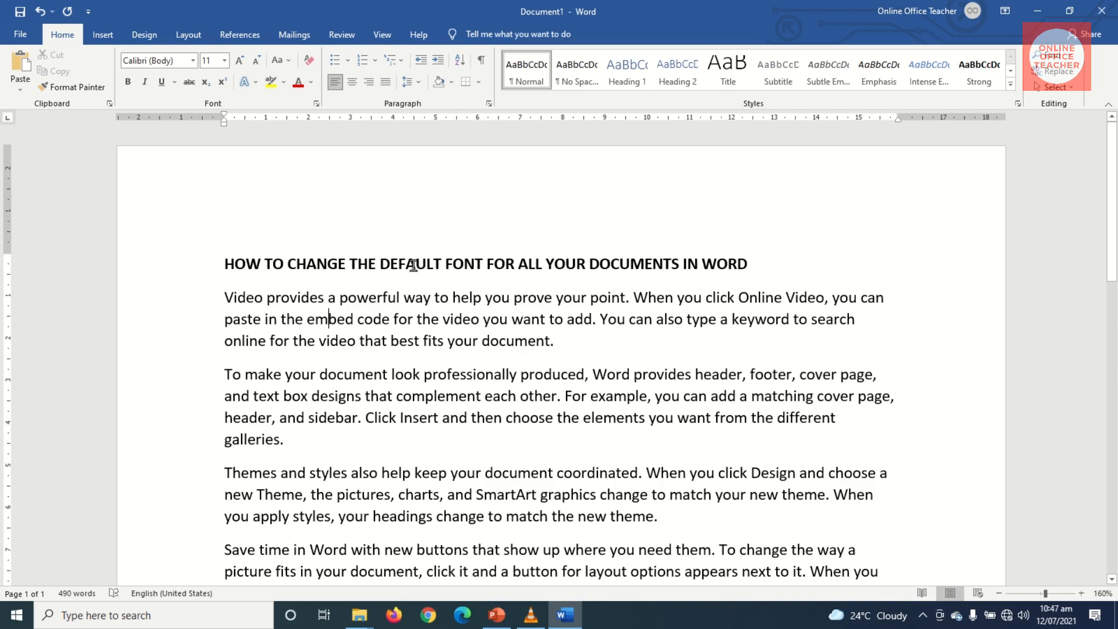
{"action": "mouse_move", "coordinate": [351, 369]}
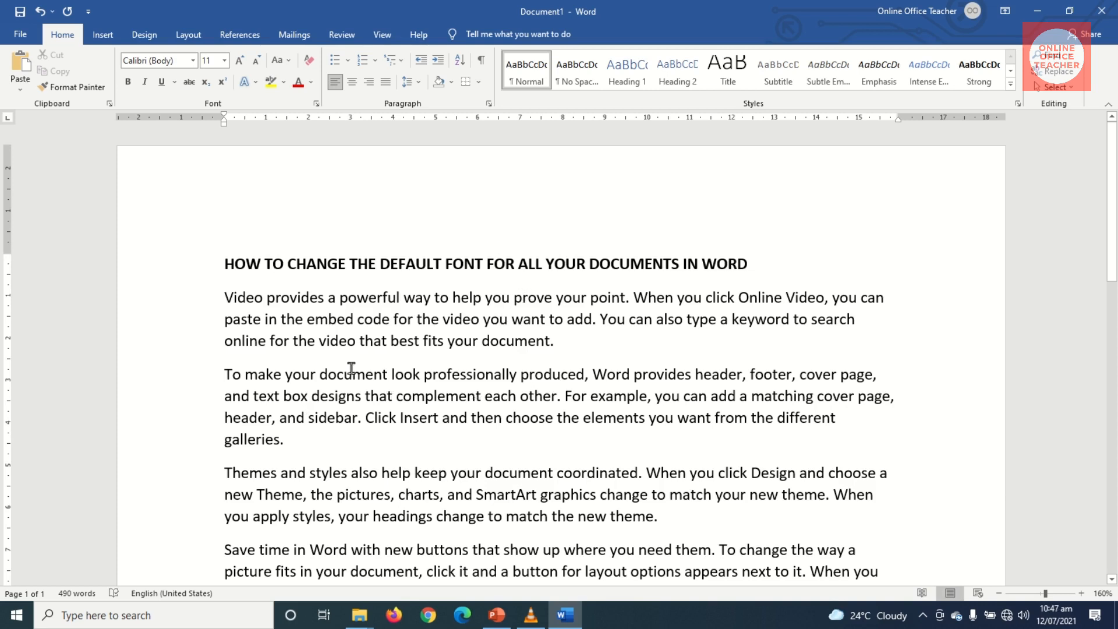
{"action": "left_click_drag", "start_coordinate": [363, 374], "coordinate": [552, 417]}
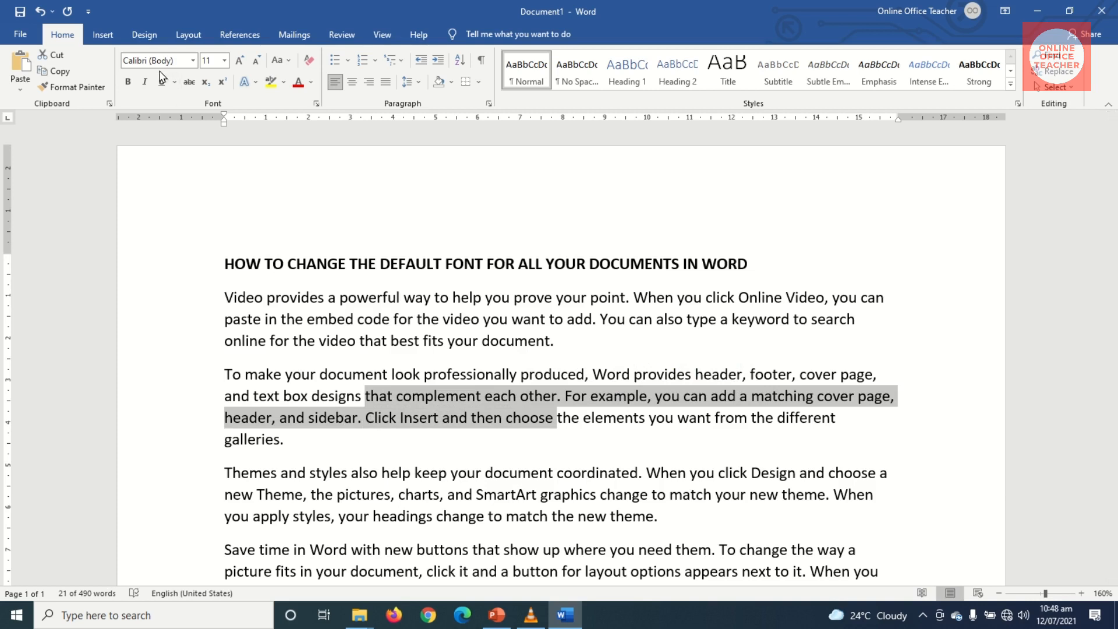
{"action": "mouse_move", "coordinate": [157, 59]}
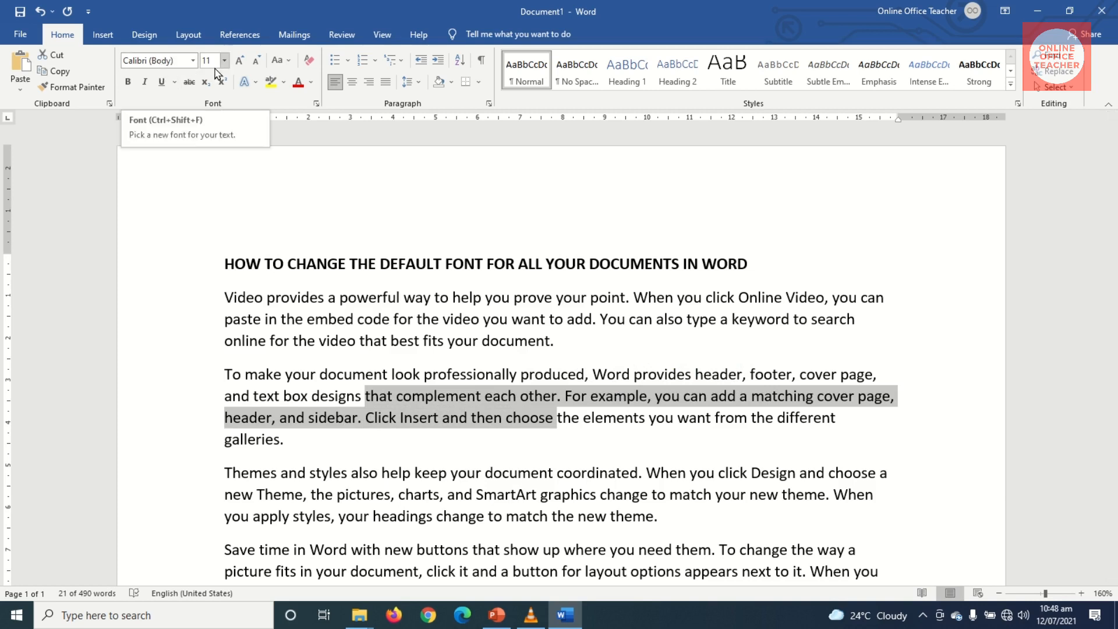
{"action": "mouse_move", "coordinate": [214, 60]}
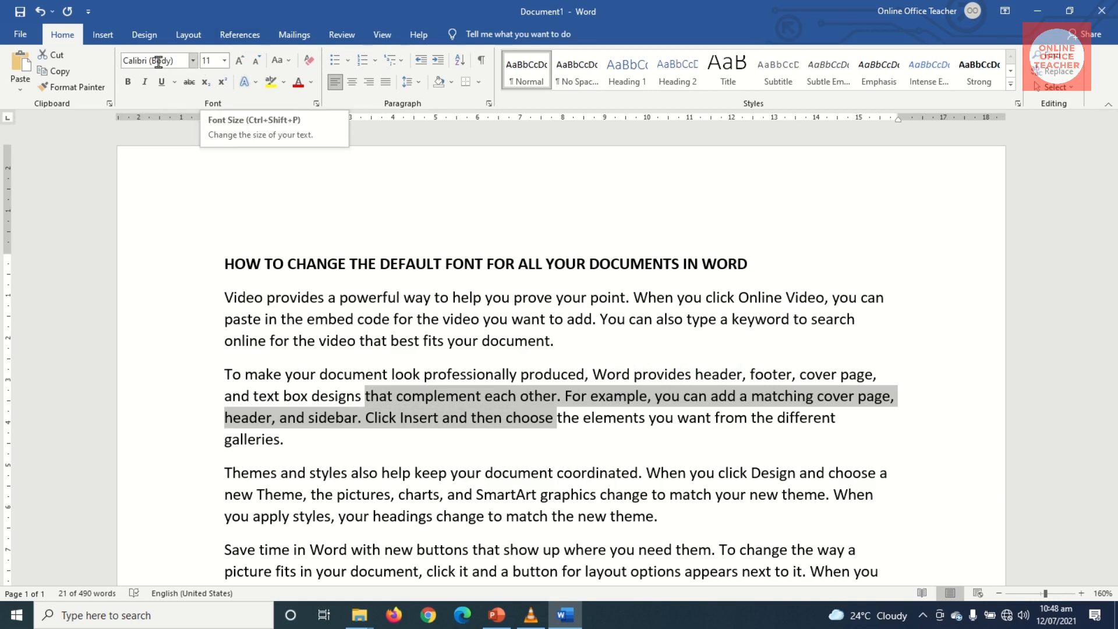
{"action": "mouse_move", "coordinate": [155, 60]}
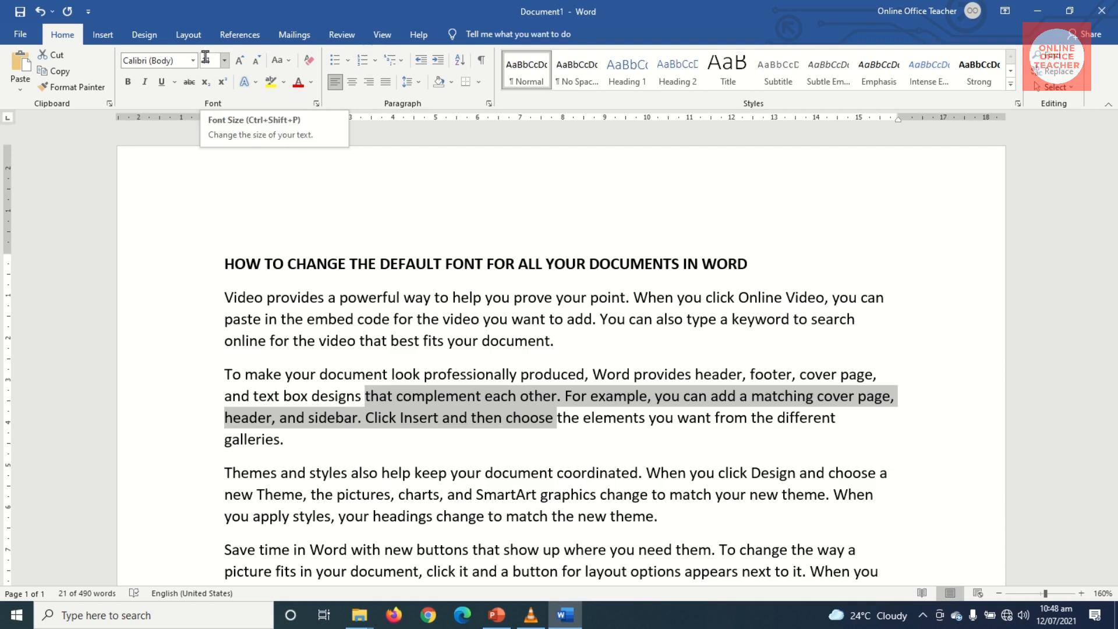
{"action": "mouse_move", "coordinate": [158, 74]}
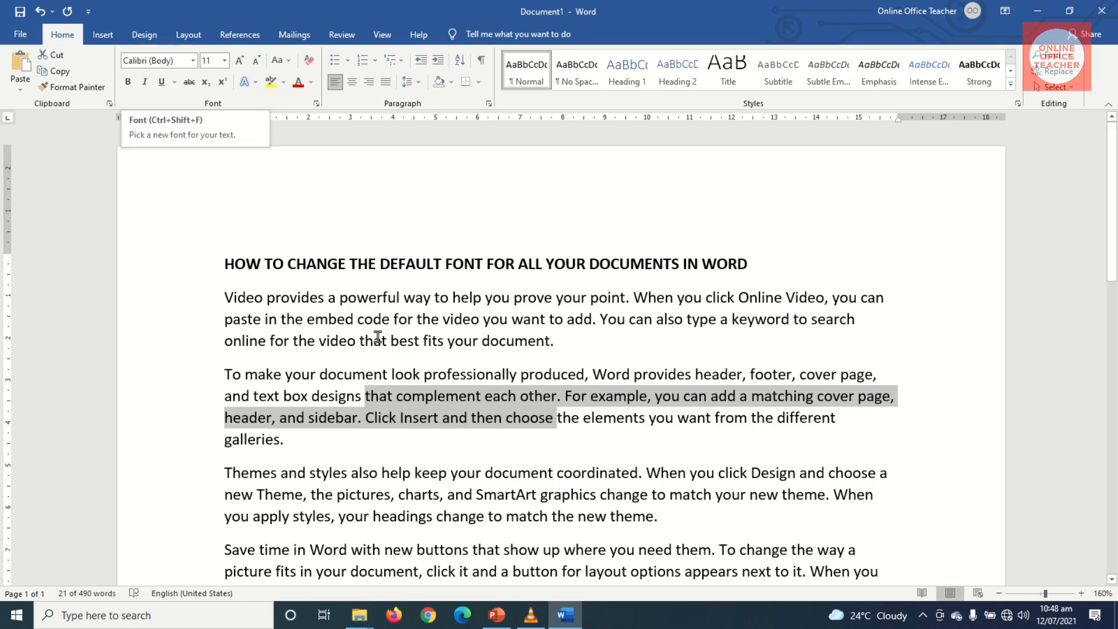
{"action": "mouse_move", "coordinate": [358, 297]}
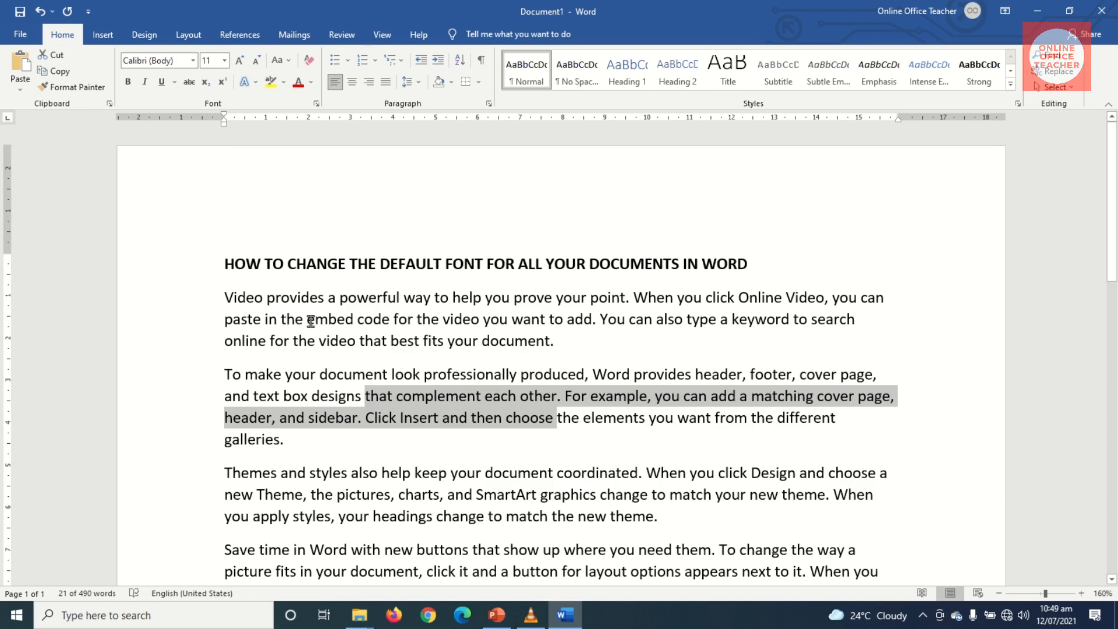
{"action": "left_click", "coordinate": [306, 346]}
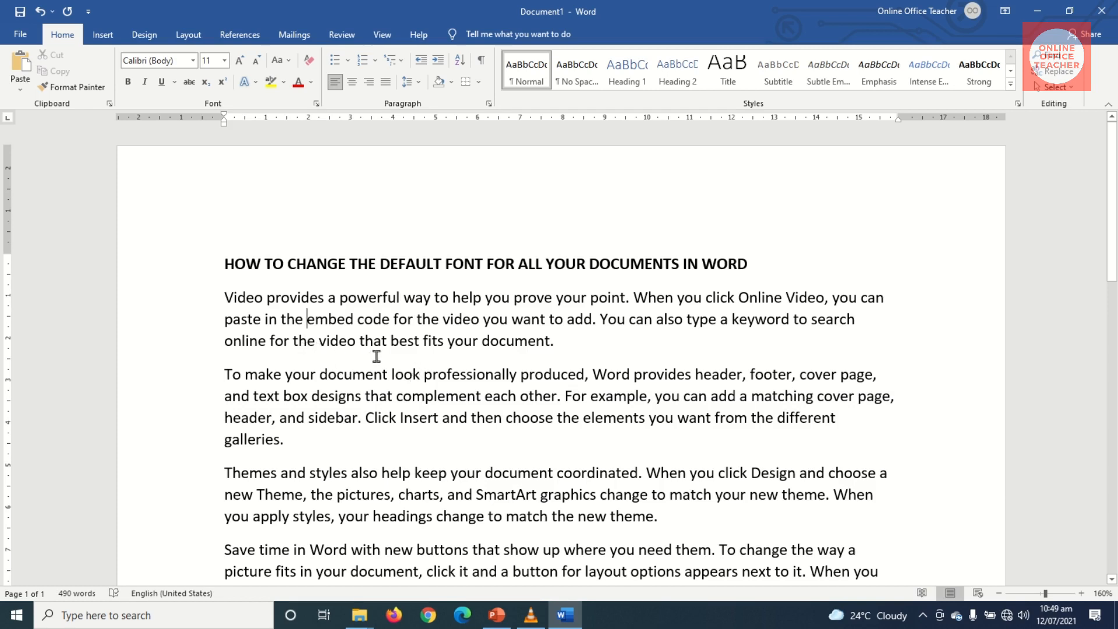
{"action": "mouse_move", "coordinate": [380, 354]}
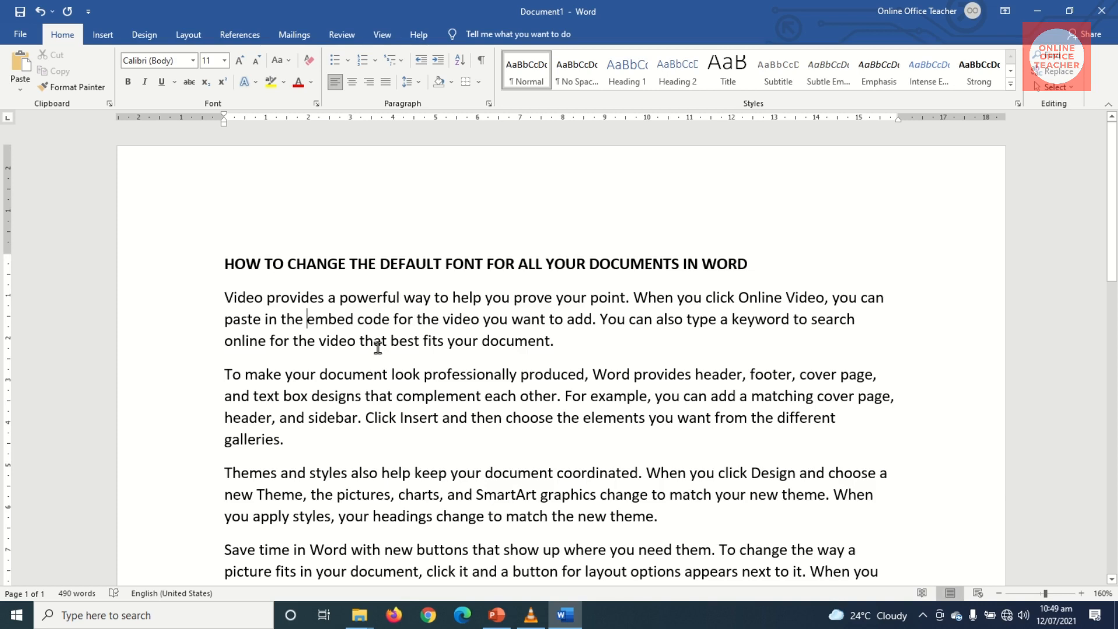
{"action": "mouse_move", "coordinate": [560, 450]}
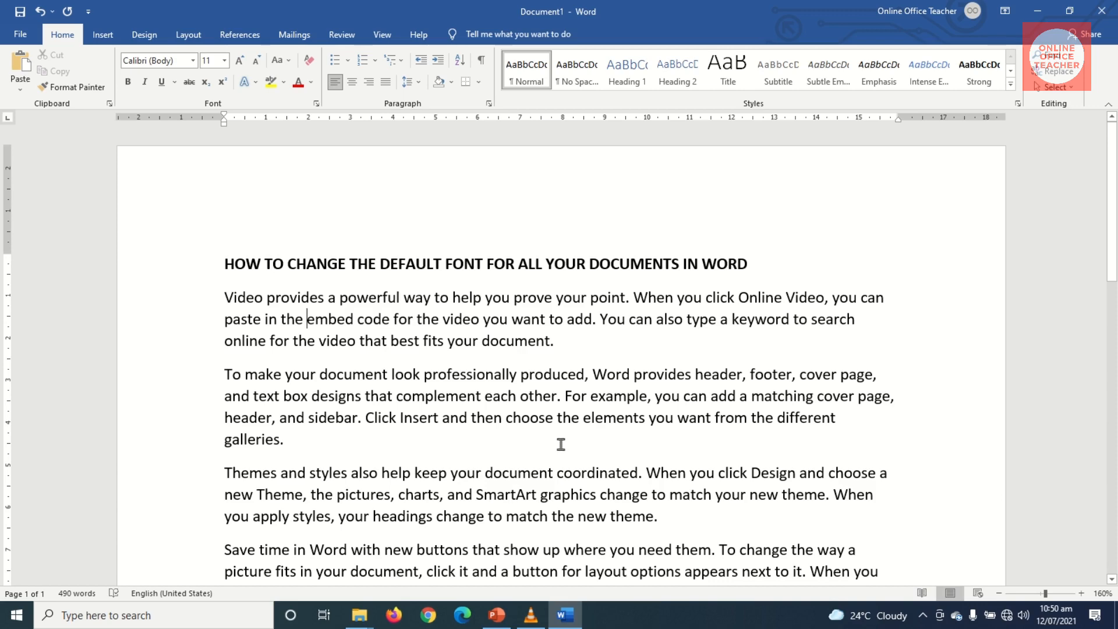
- Select the entire document and format it as Garamond at size 12
{"action": "key", "text": "ctrl+a"}
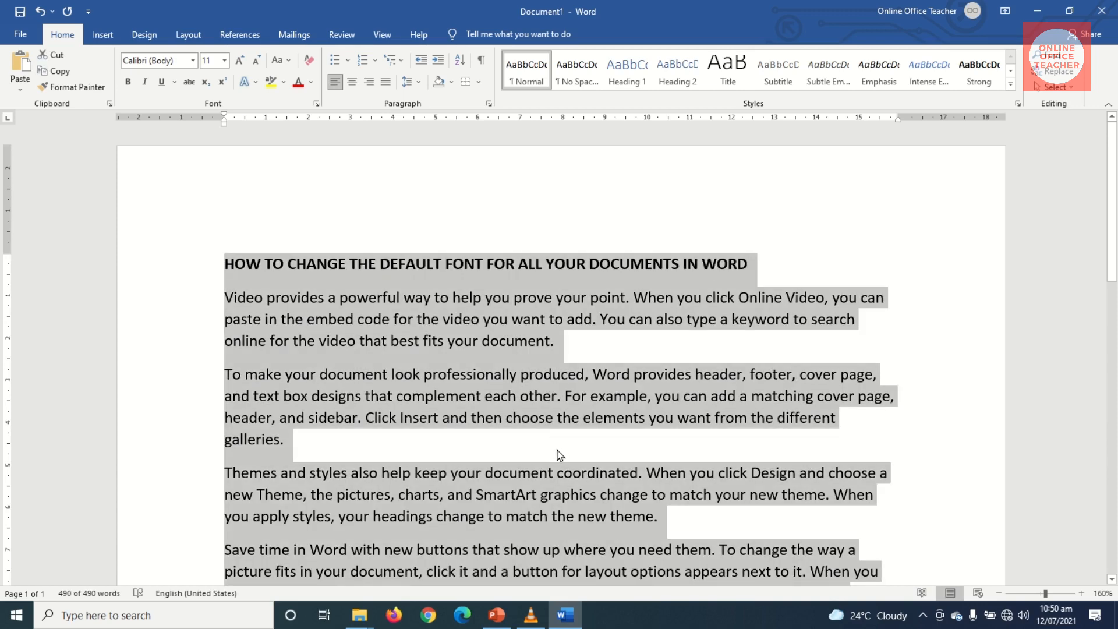
{"action": "left_click", "coordinate": [192, 60]}
{"action": "type", "text": "Garamond"}
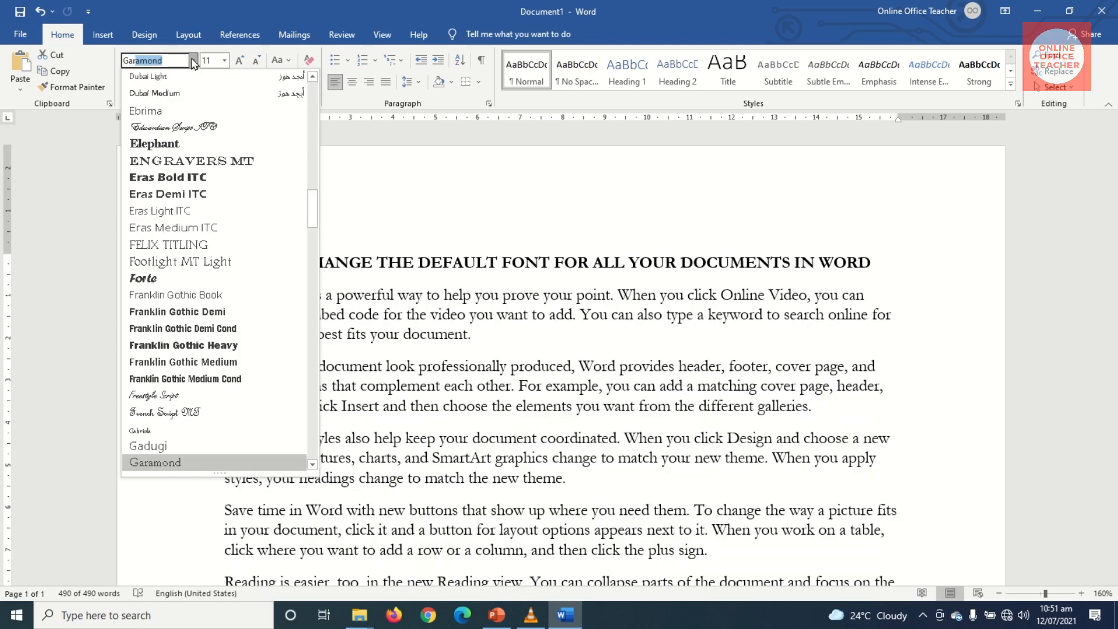
{"action": "left_click", "coordinate": [155, 463]}
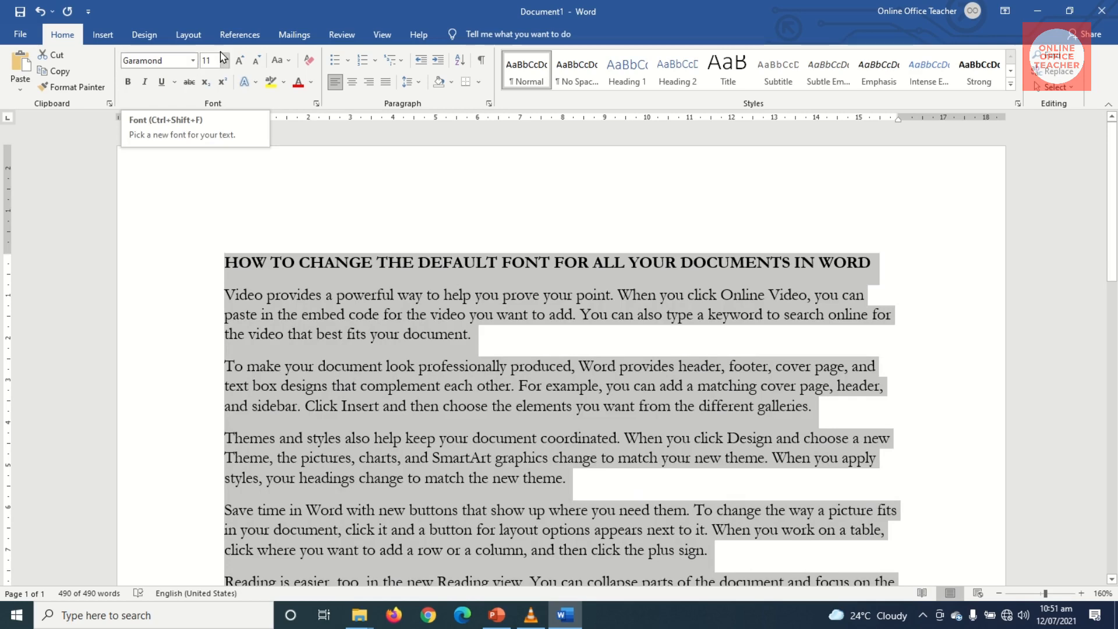
{"action": "left_click", "coordinate": [225, 59]}
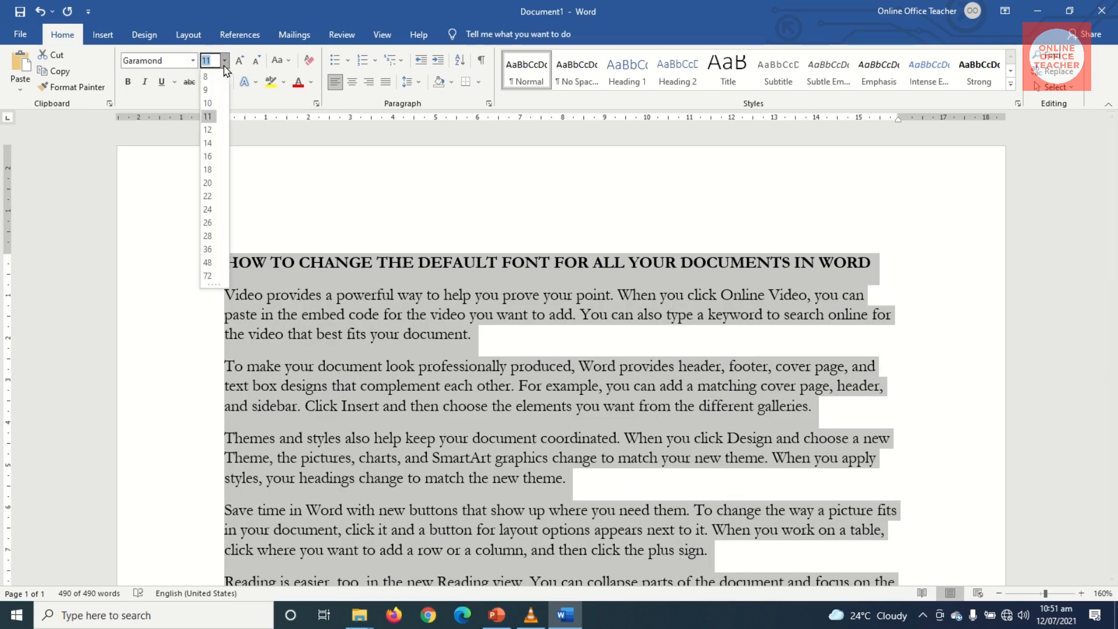
{"action": "left_click", "coordinate": [207, 129]}
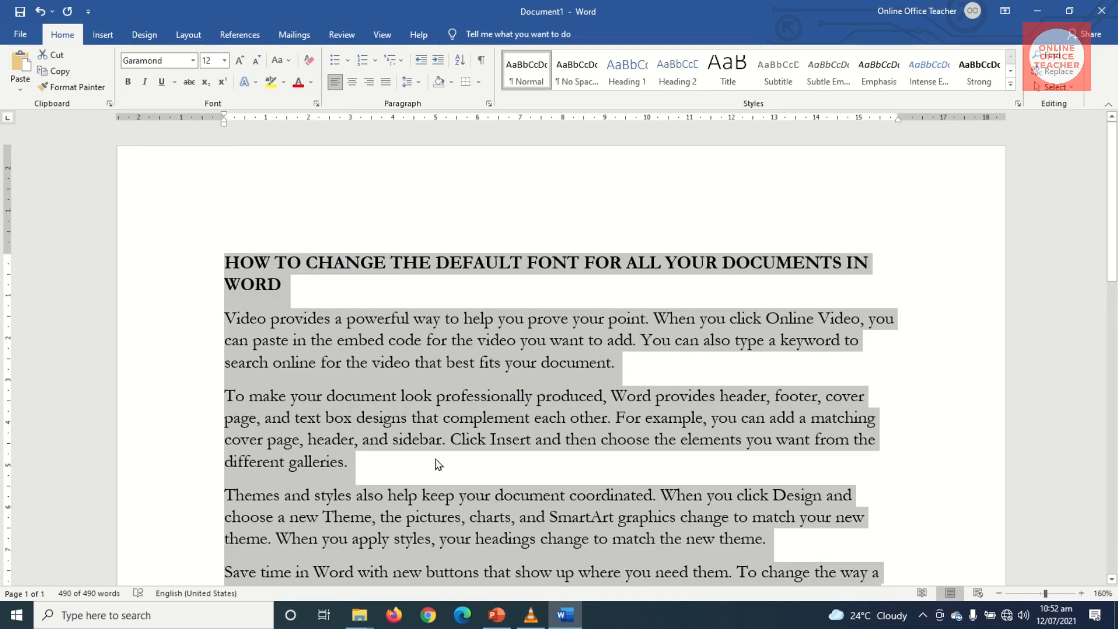
{"action": "mouse_move", "coordinate": [744, 372]}
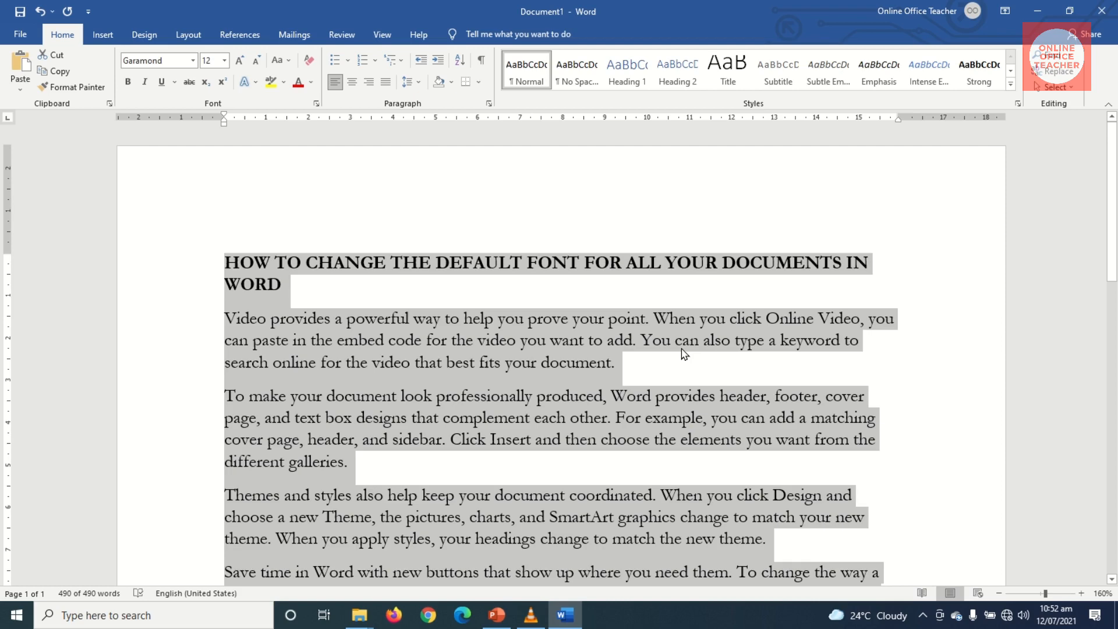
- Select the opening words of the first paragraph and bring up the Font dialog showing Garamond Regular 12
{"action": "left_click", "coordinate": [269, 318]}
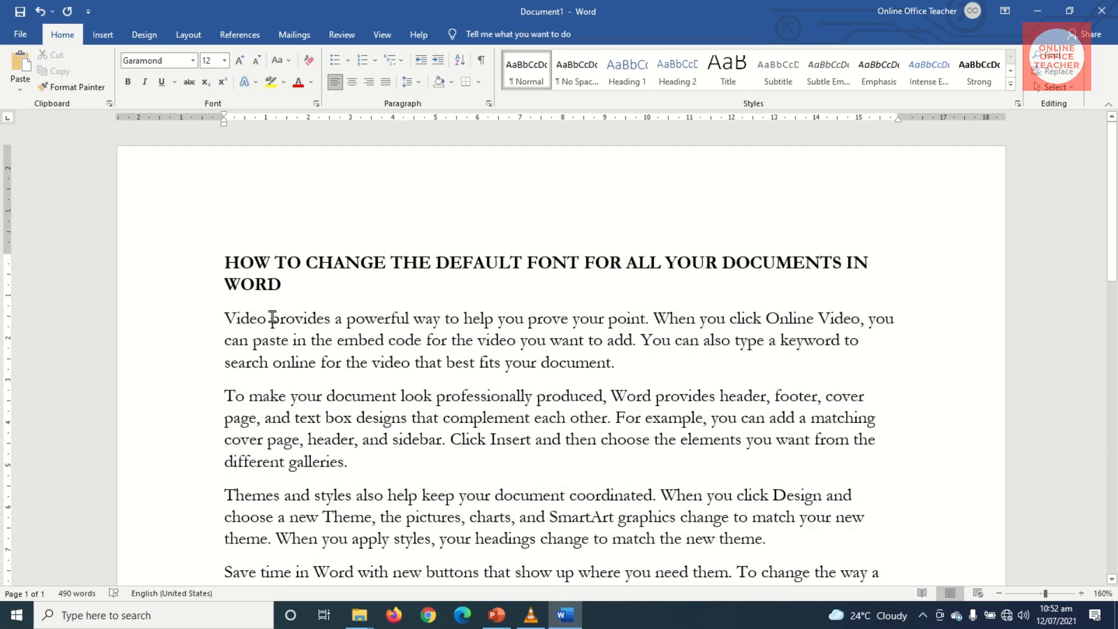
{"action": "left_click_drag", "start_coordinate": [269, 319], "coordinate": [424, 340]}
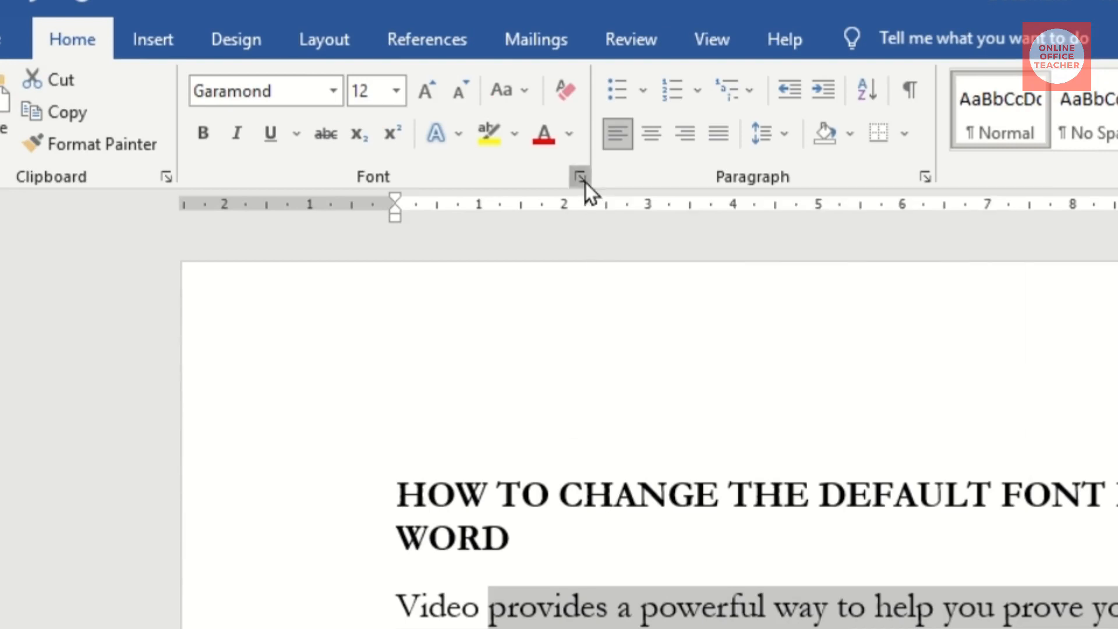
{"action": "left_click", "coordinate": [580, 176]}
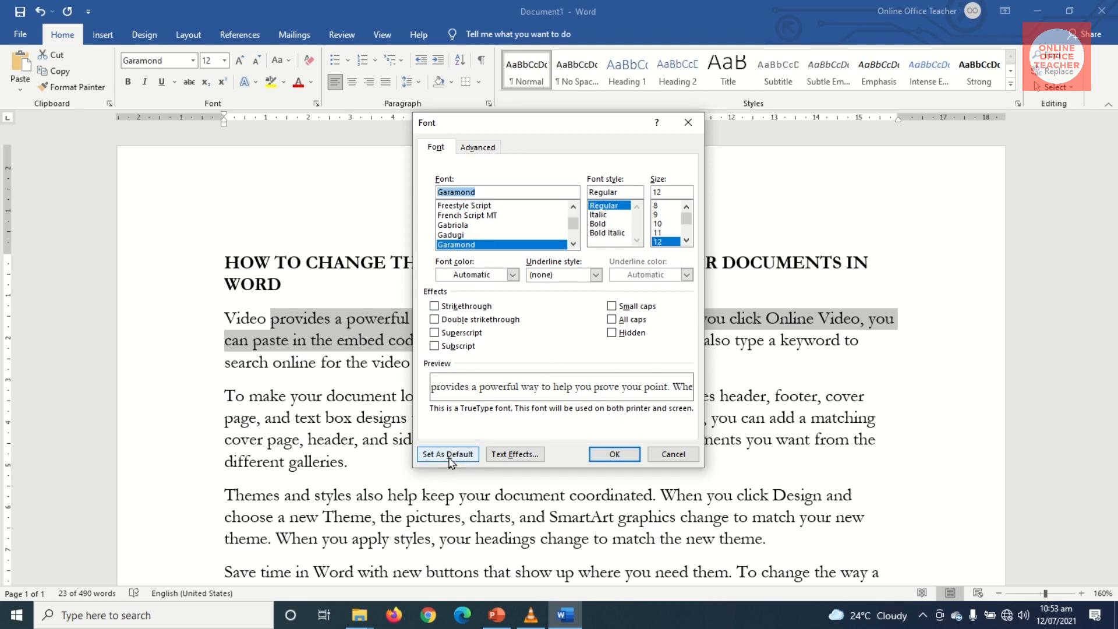
- Make Garamond 12 the default font for all new documents
{"action": "left_click", "coordinate": [448, 455]}
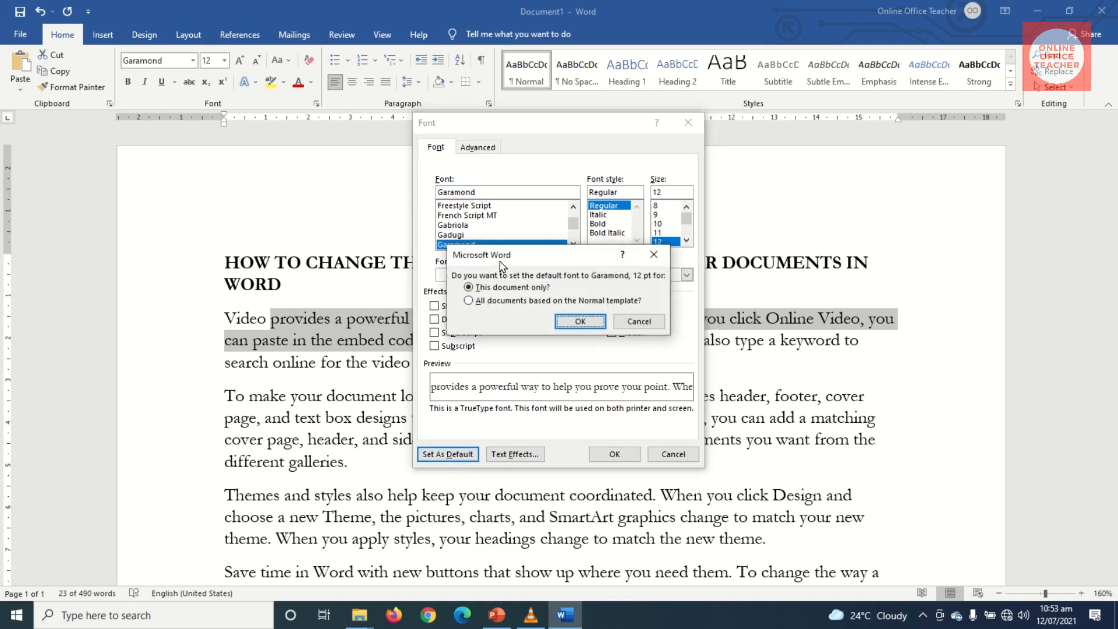
{"action": "mouse_move", "coordinate": [614, 316]}
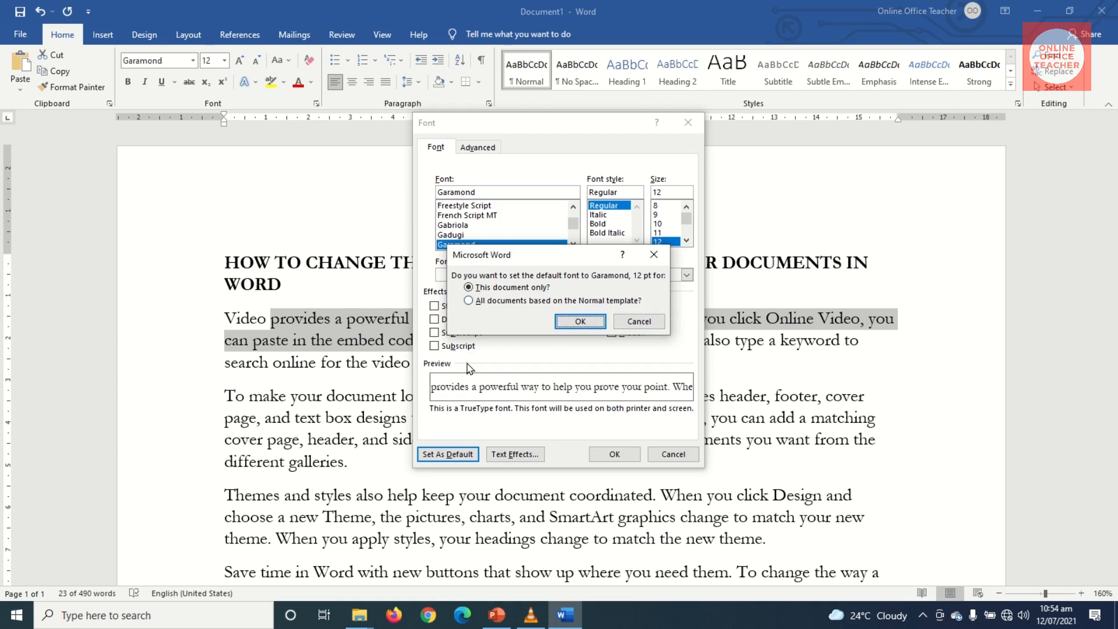
{"action": "mouse_move", "coordinate": [478, 323]}
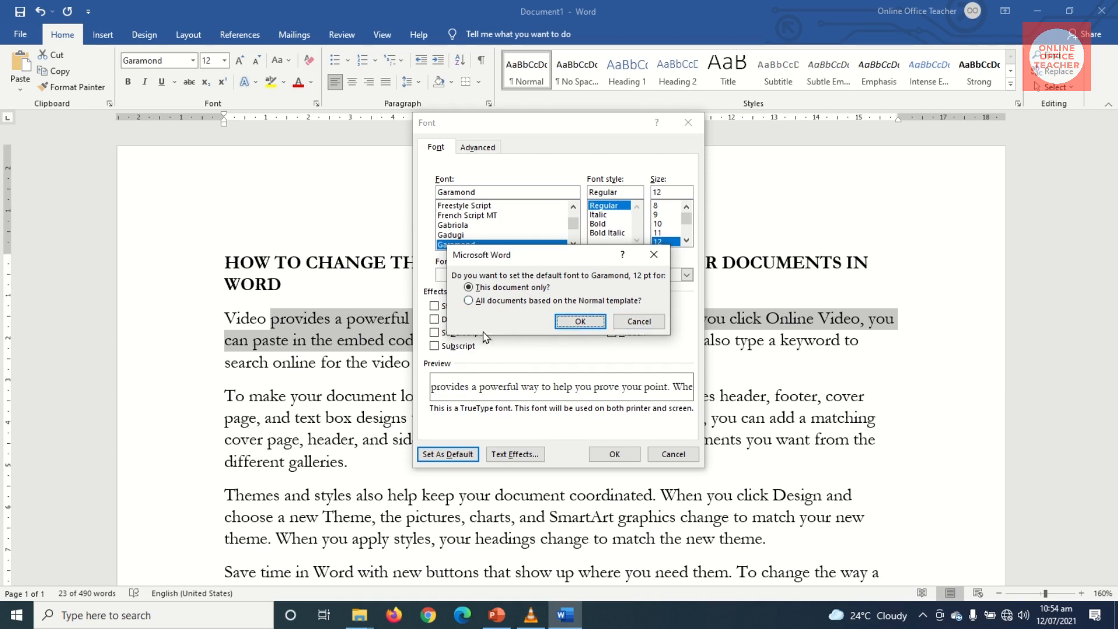
{"action": "mouse_move", "coordinate": [615, 287]}
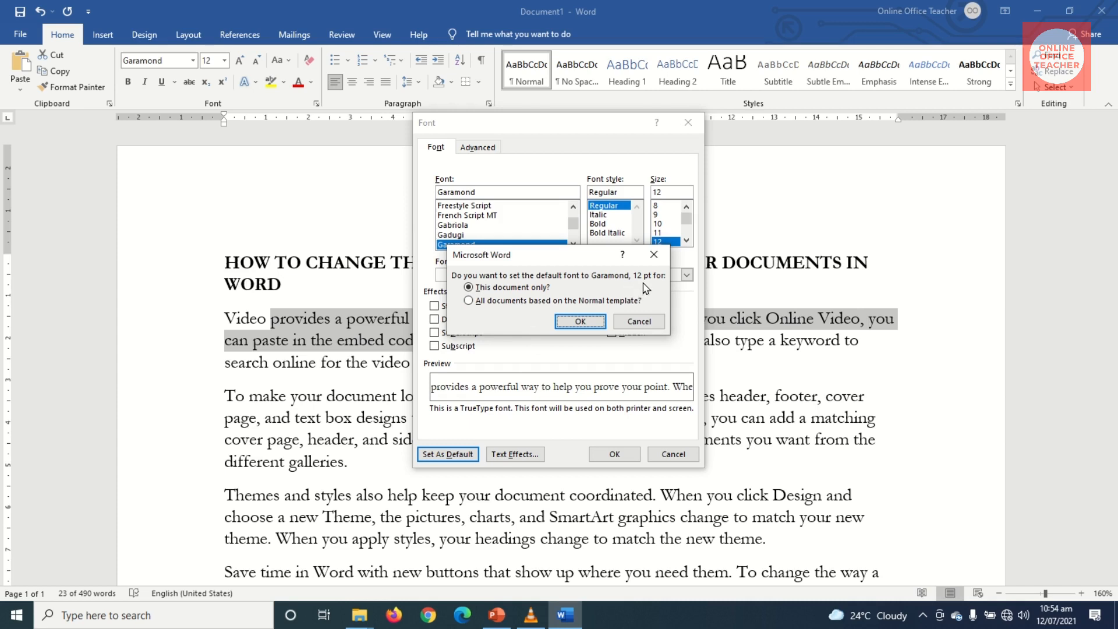
{"action": "mouse_move", "coordinate": [330, 391]}
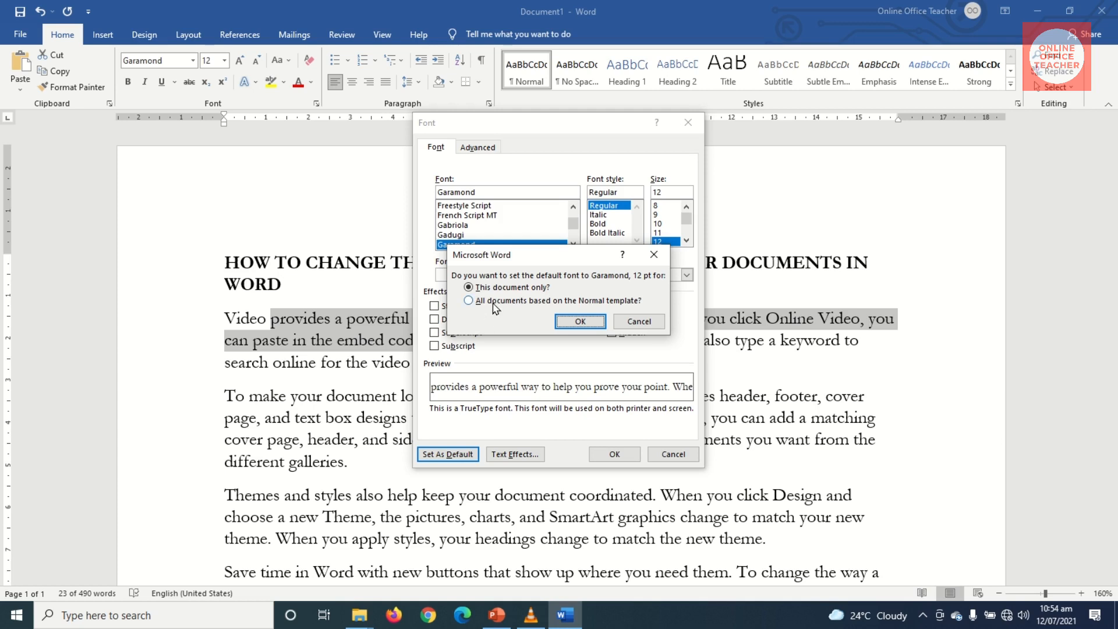
{"action": "left_click", "coordinate": [469, 301]}
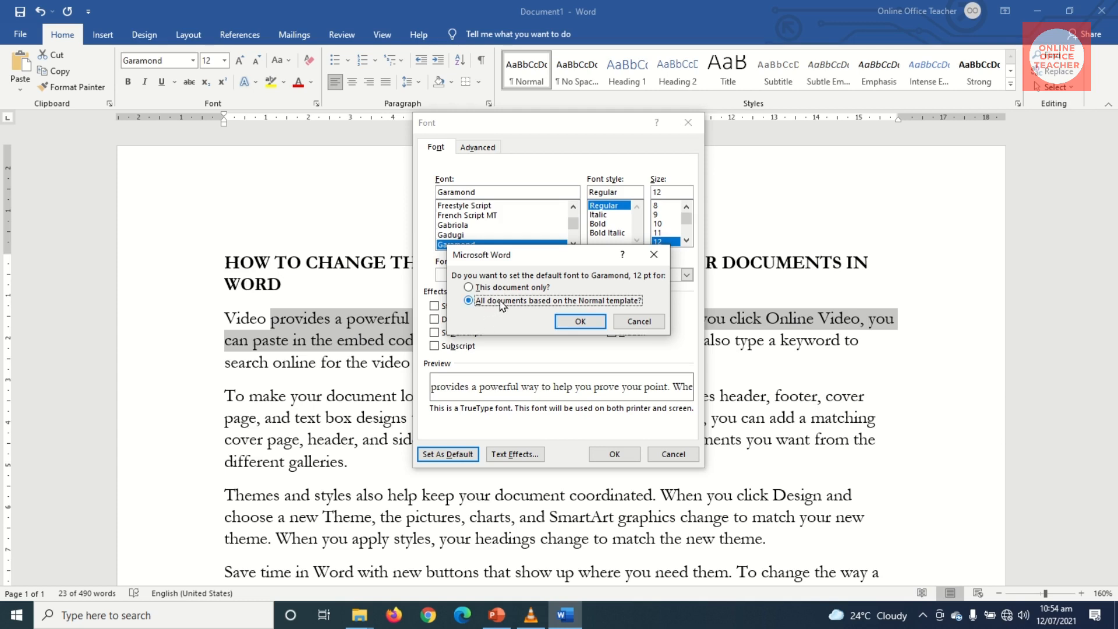
{"action": "mouse_move", "coordinate": [530, 322]}
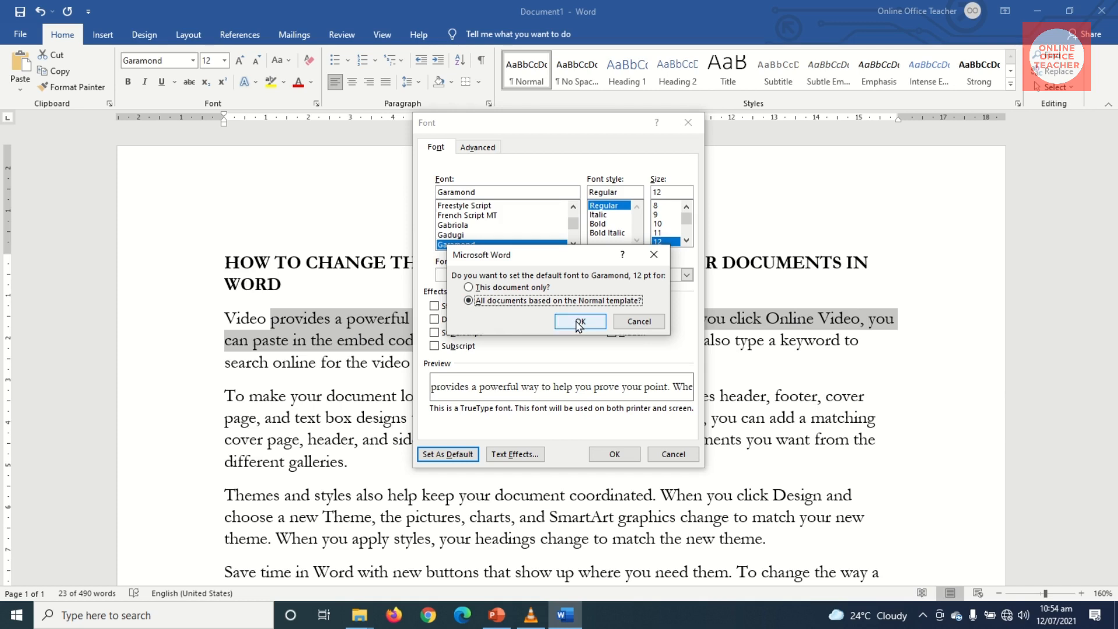
{"action": "left_click", "coordinate": [579, 322]}
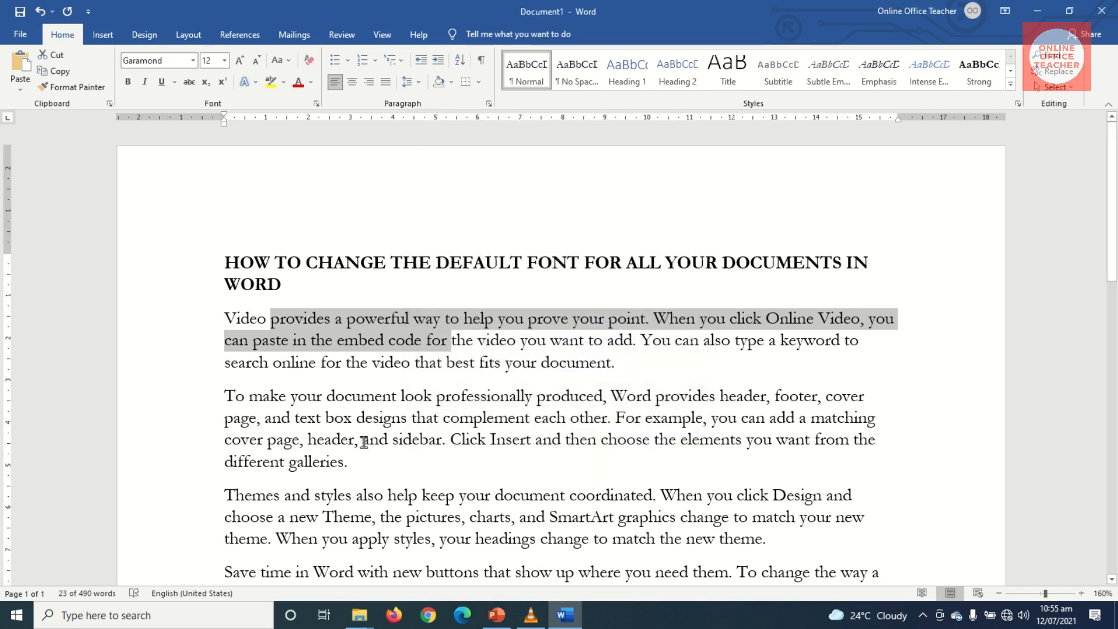
{"action": "mouse_move", "coordinate": [518, 450]}
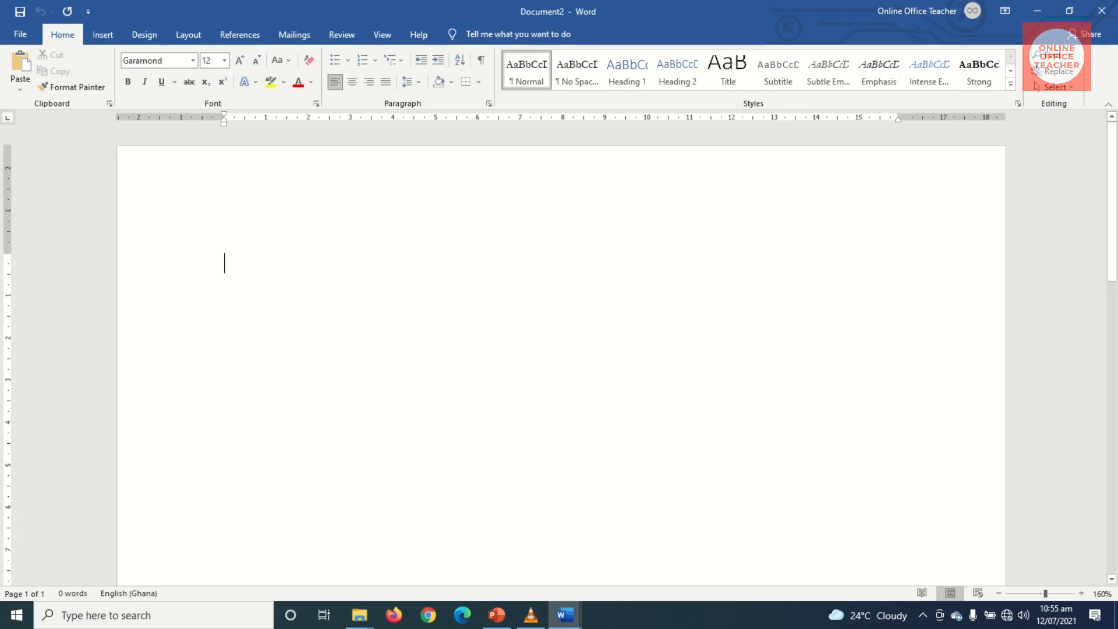
- In a new blank document, enter the test words 'Start typing' and check they appear in Garamond 12
{"action": "type", "text": "Start t"}
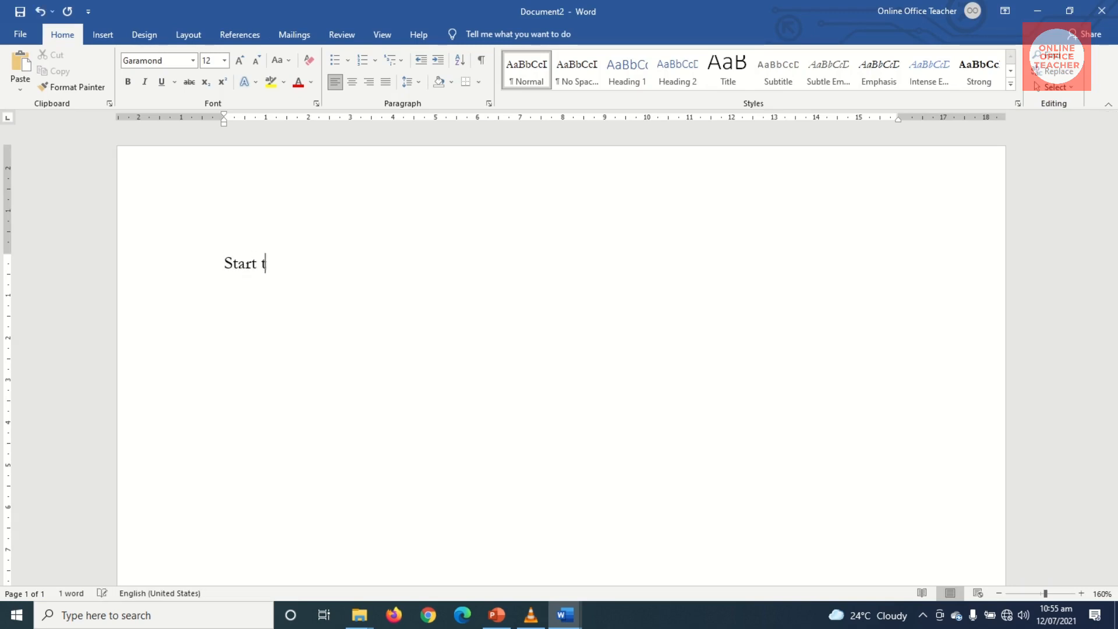
{"action": "type", "text": "yping"}
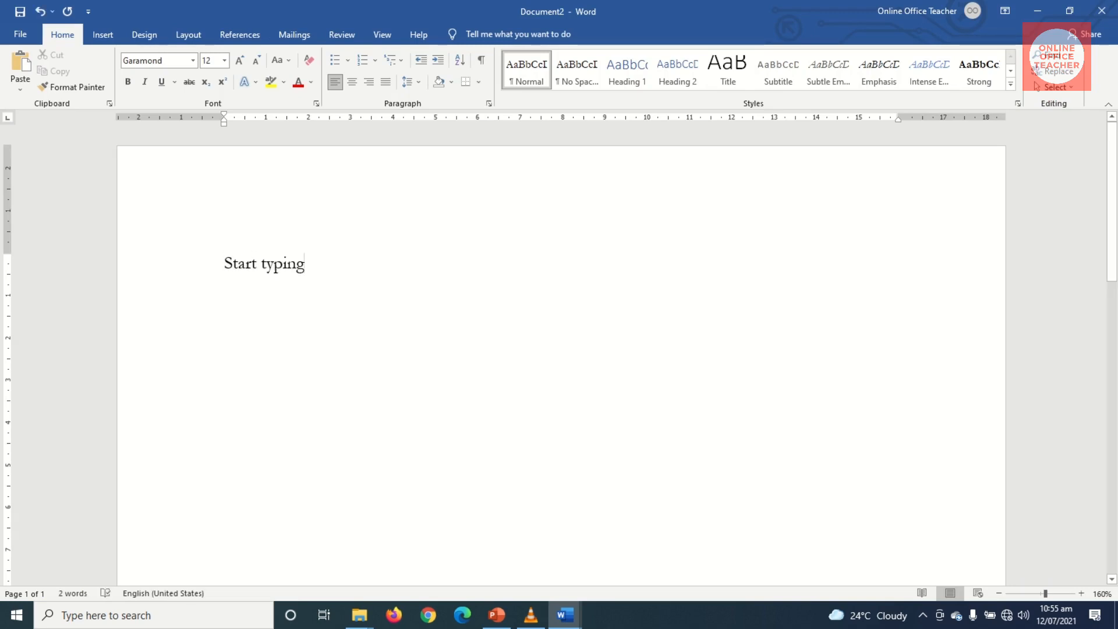
{"action": "mouse_move", "coordinate": [159, 59]}
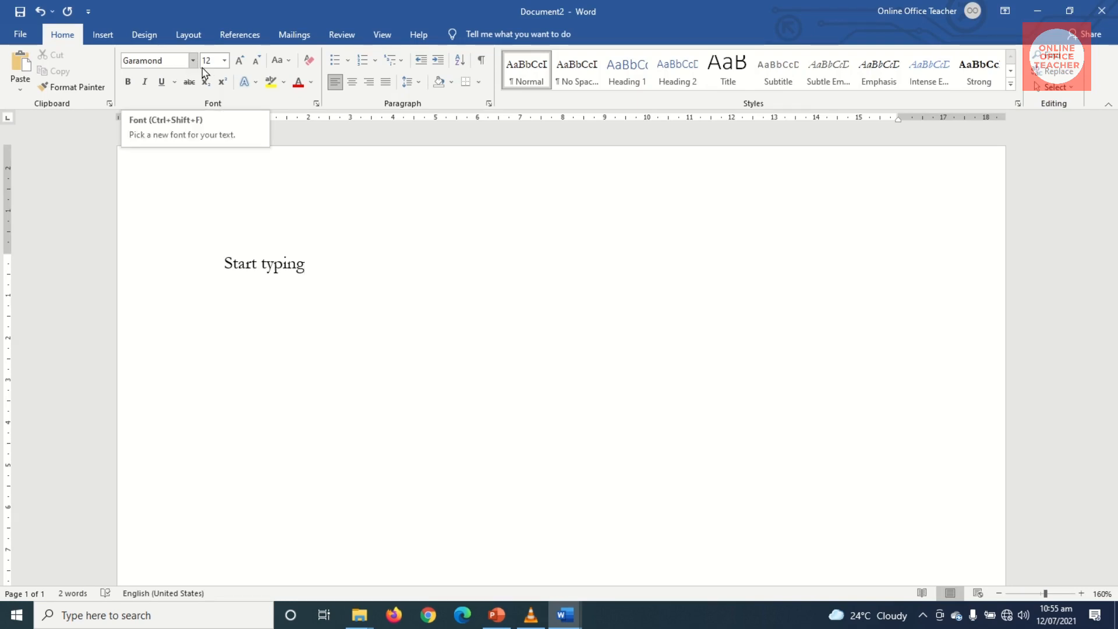
{"action": "mouse_move", "coordinate": [214, 59]}
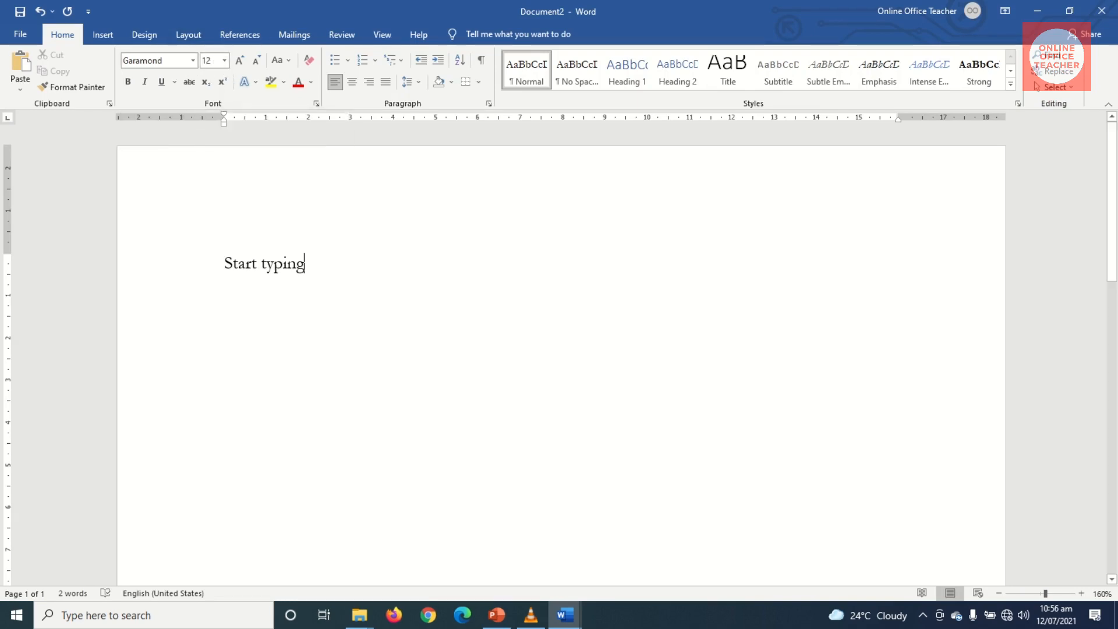
{"action": "mouse_move", "coordinate": [166, 235]}
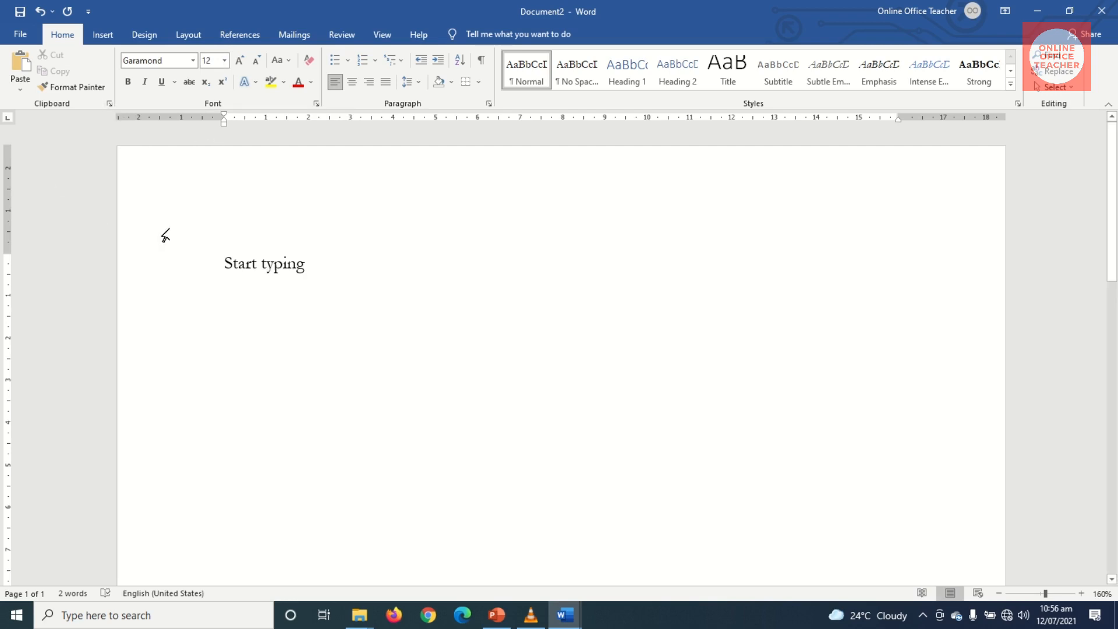
{"action": "left_click", "coordinate": [304, 264]}
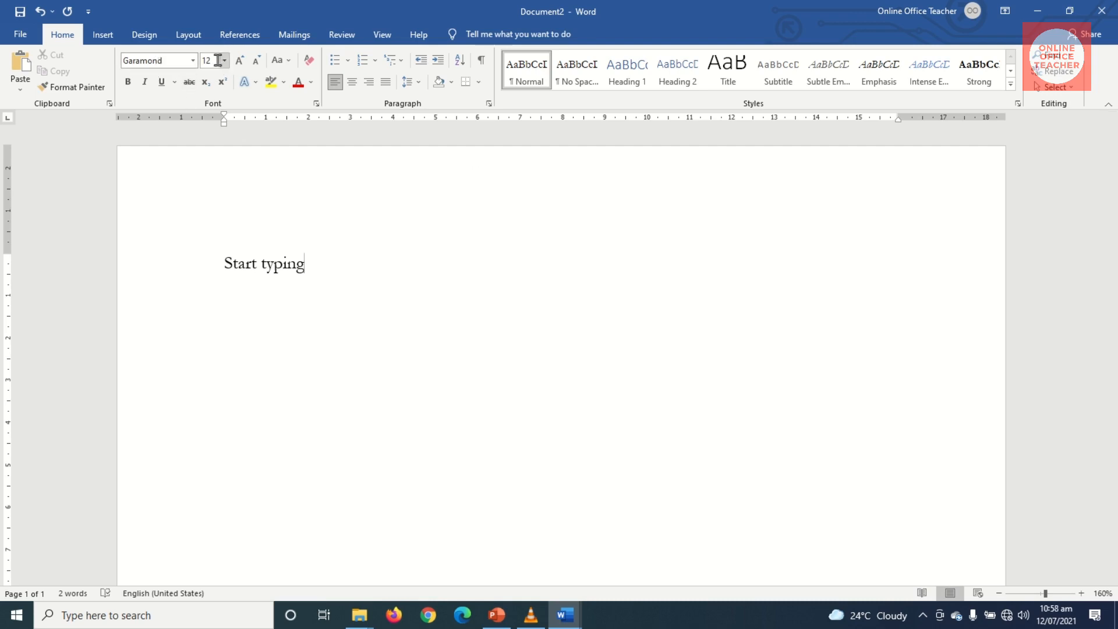
{"action": "mouse_move", "coordinate": [562, 615]}
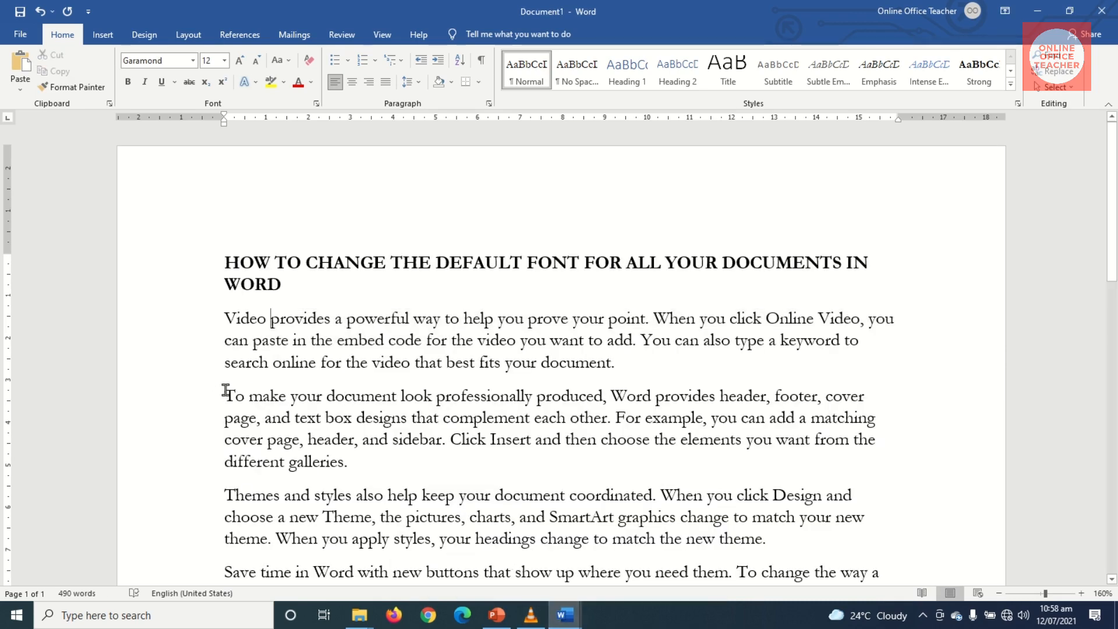
- Make the phrase 'To make your document look professionally' bold, italic, underlined and purple
{"action": "left_click_drag", "start_coordinate": [224, 396], "coordinate": [531, 396]}
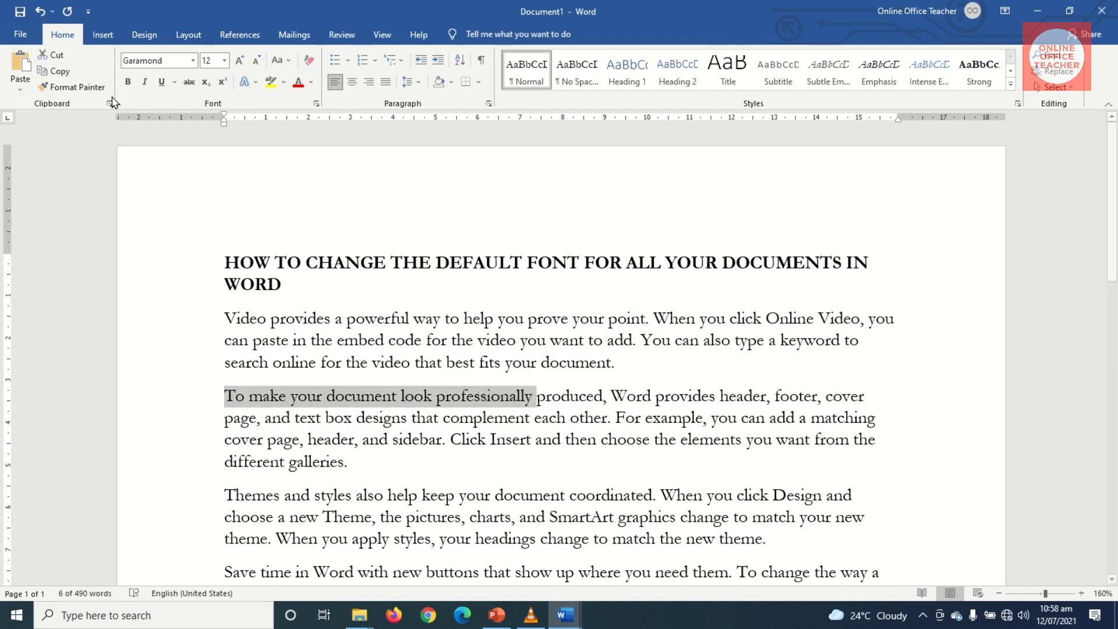
{"action": "left_click", "coordinate": [144, 82]}
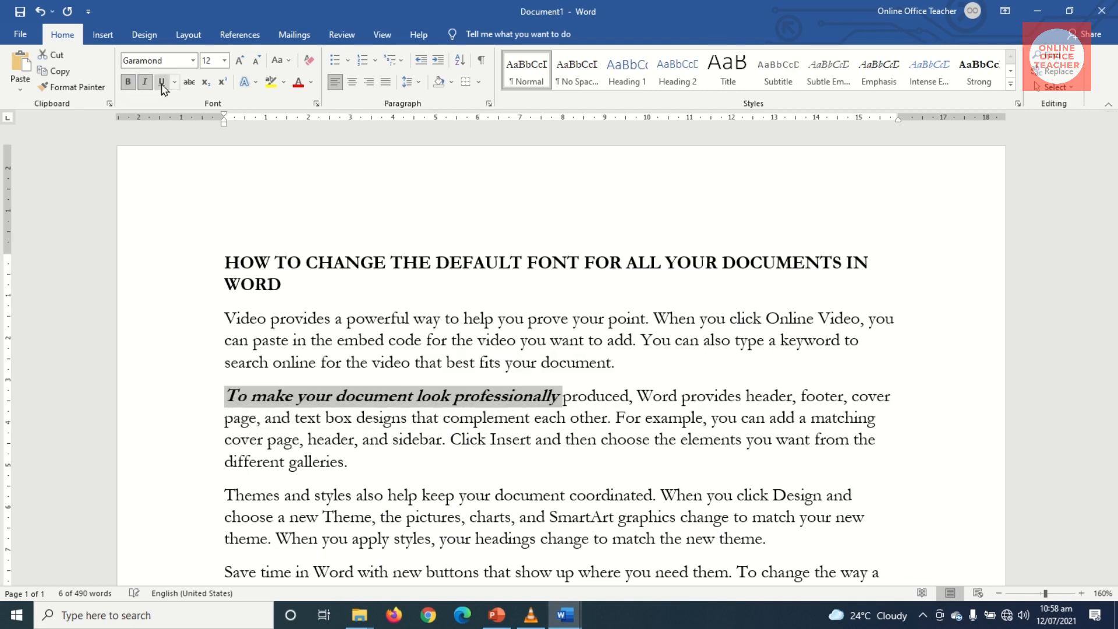
{"action": "left_click", "coordinate": [310, 82]}
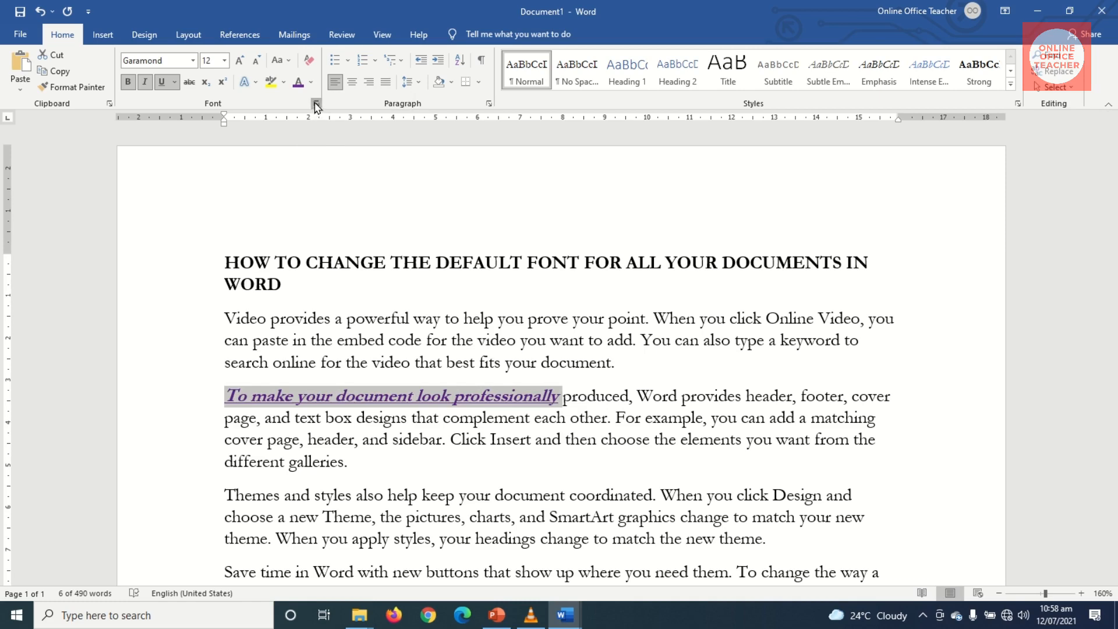
- Set this formatting as the default font for all documents based on the Normal template
{"action": "left_click", "coordinate": [314, 104]}
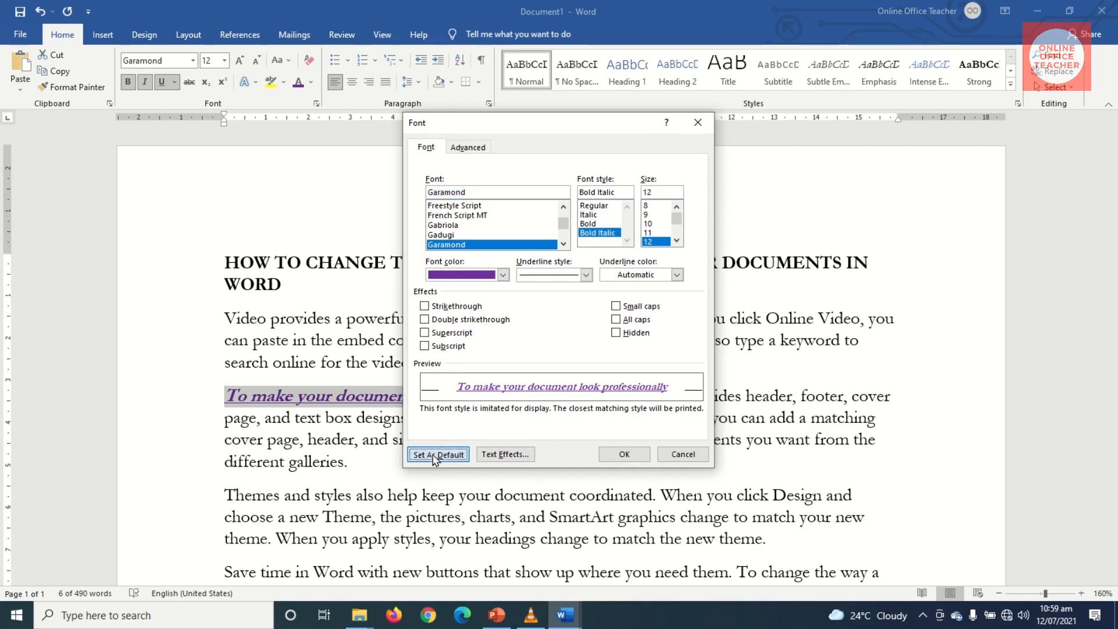
{"action": "left_click", "coordinate": [438, 454]}
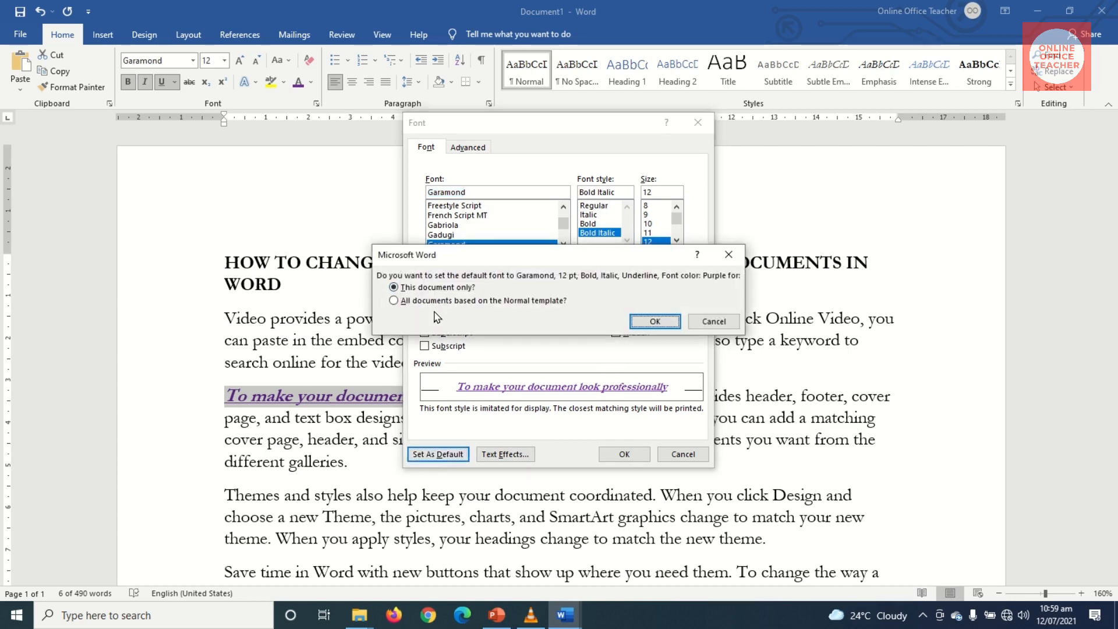
{"action": "left_click", "coordinate": [392, 301]}
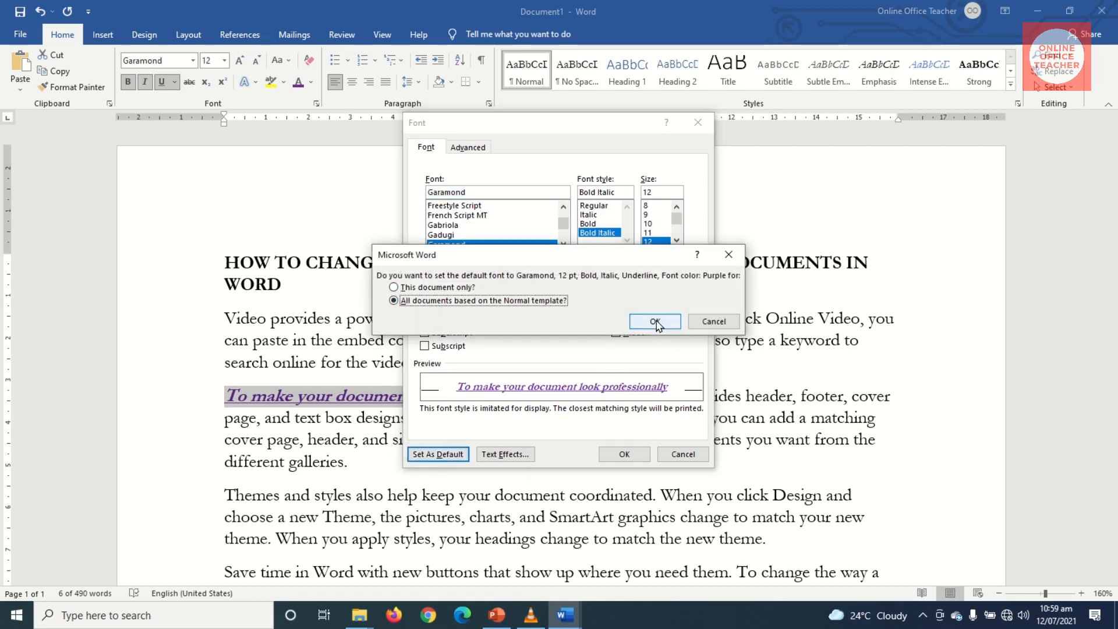
{"action": "left_click", "coordinate": [654, 321]}
{"action": "type", "text": "then"}
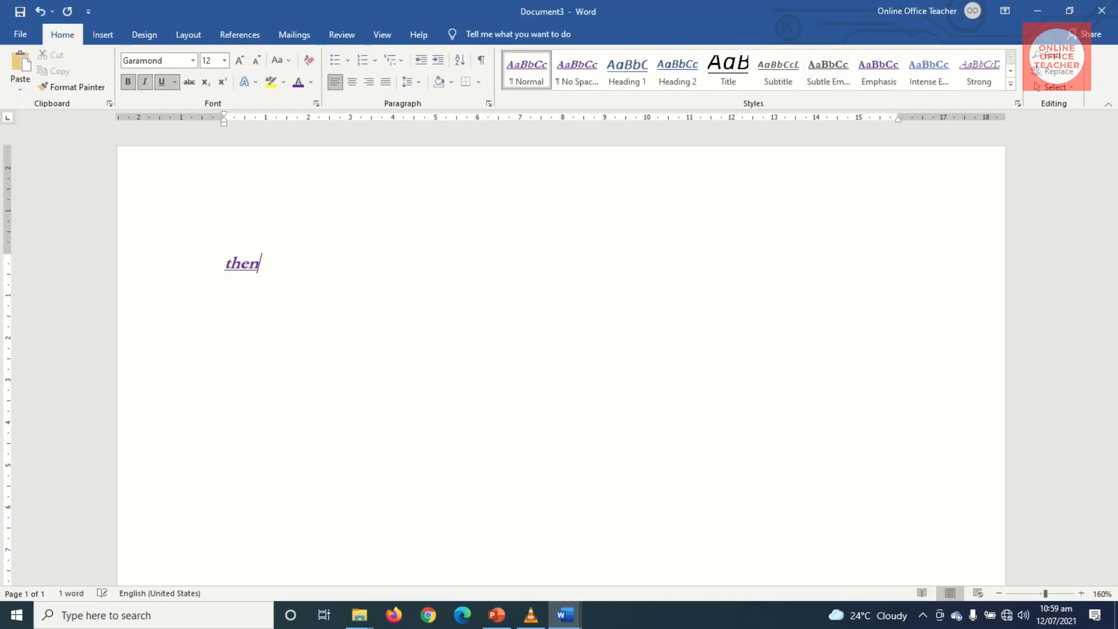
- Enter the test text 'I b', removing the stray letter, to confirm the bold italic underlined purple default
{"action": "type", "text": "I bn"}
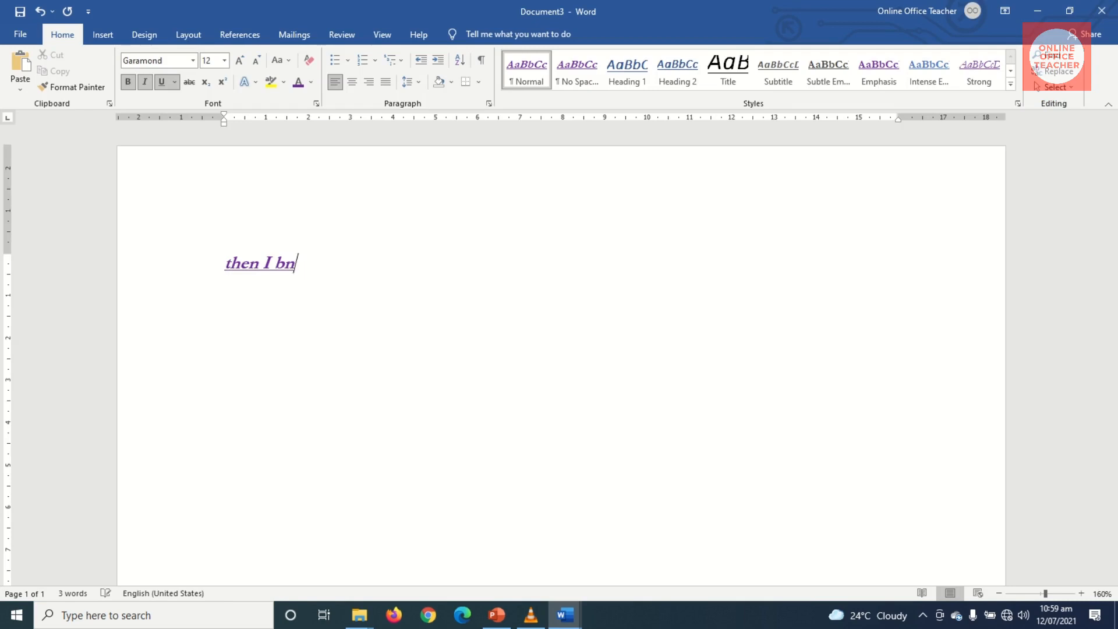
{"action": "key", "text": "backspace"}
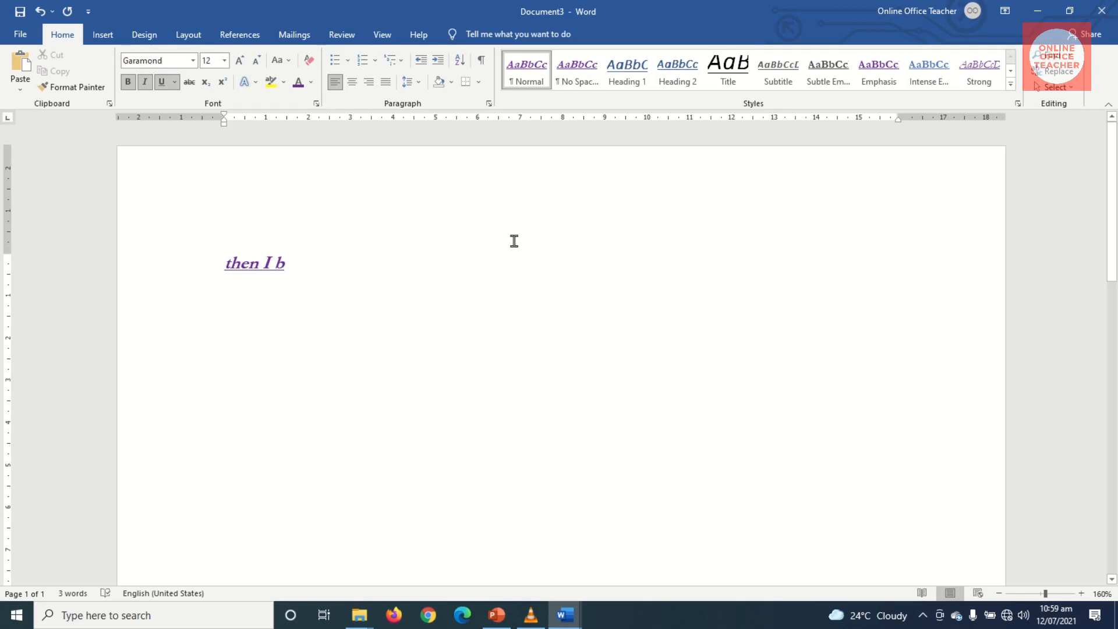
{"action": "mouse_move", "coordinate": [514, 241]}
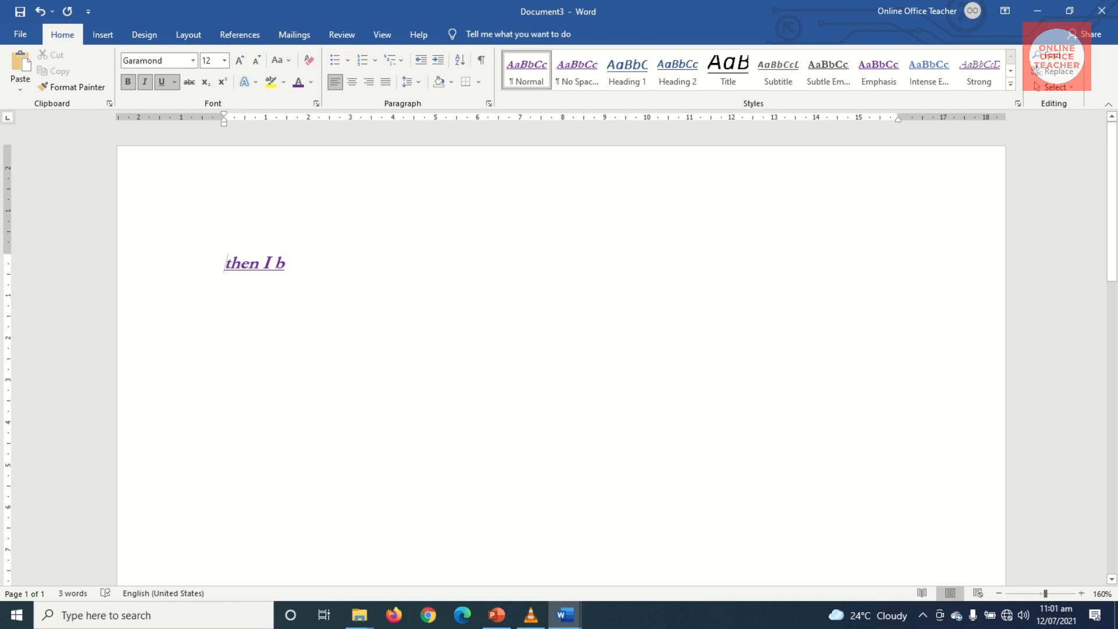
- Turn the test line into plain black Calibri (Body) 11 with no underline
{"action": "triple_click", "coordinate": [254, 263]}
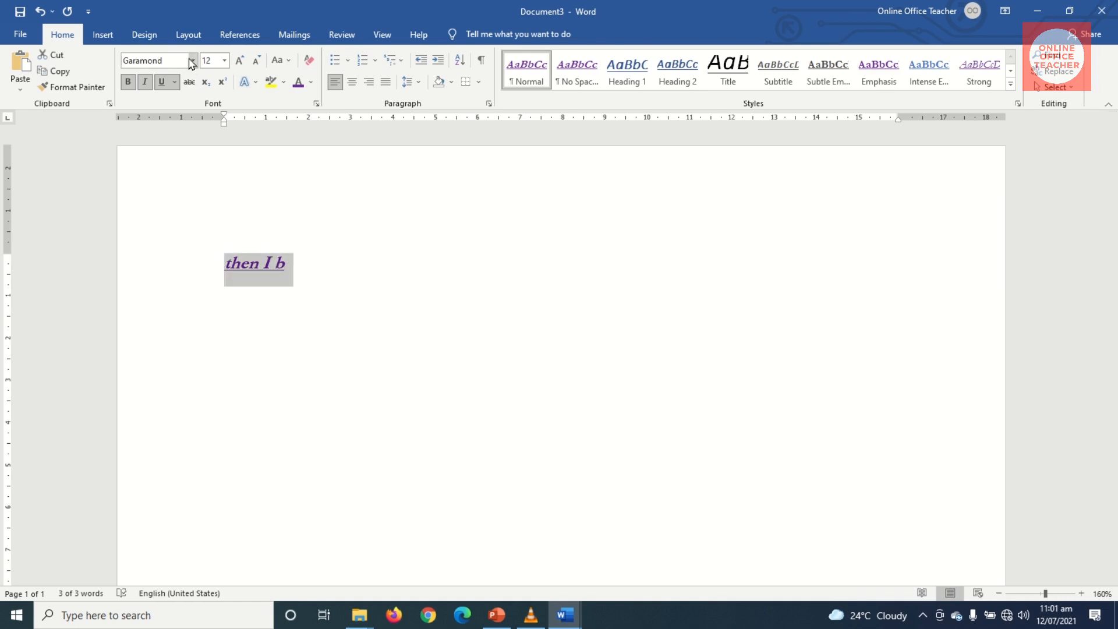
{"action": "left_click", "coordinate": [192, 60]}
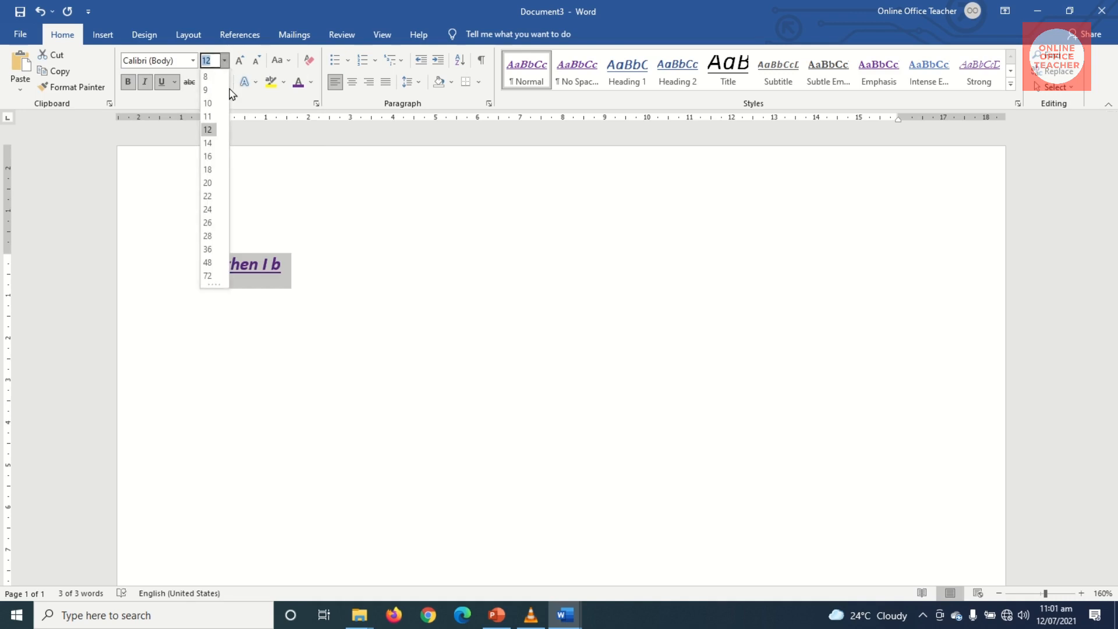
{"action": "left_click", "coordinate": [207, 116]}
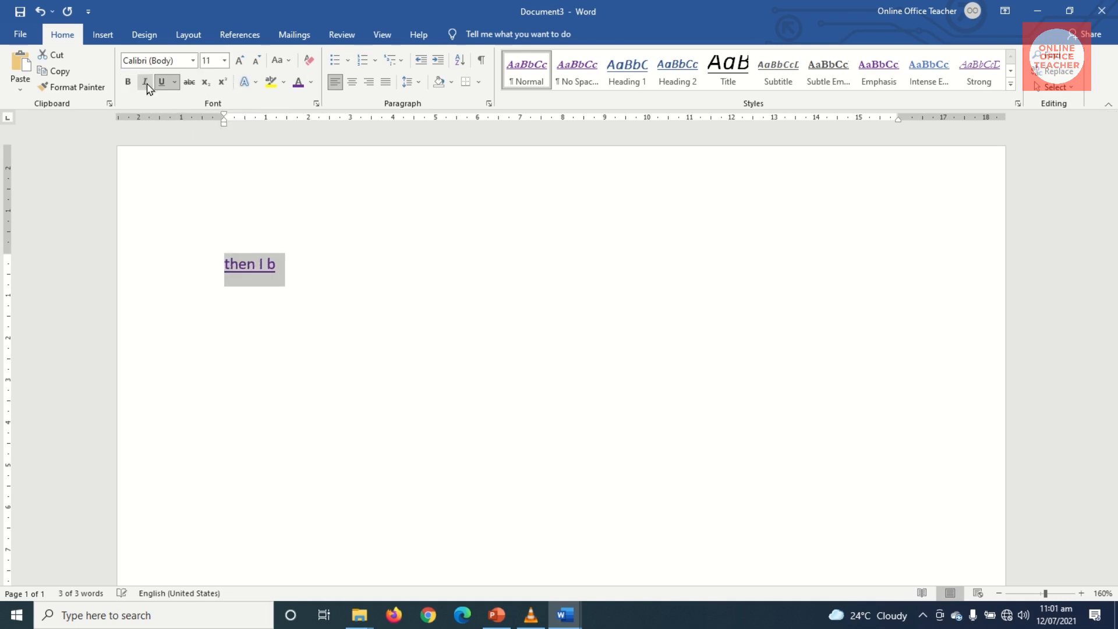
{"action": "left_click", "coordinate": [298, 82]}
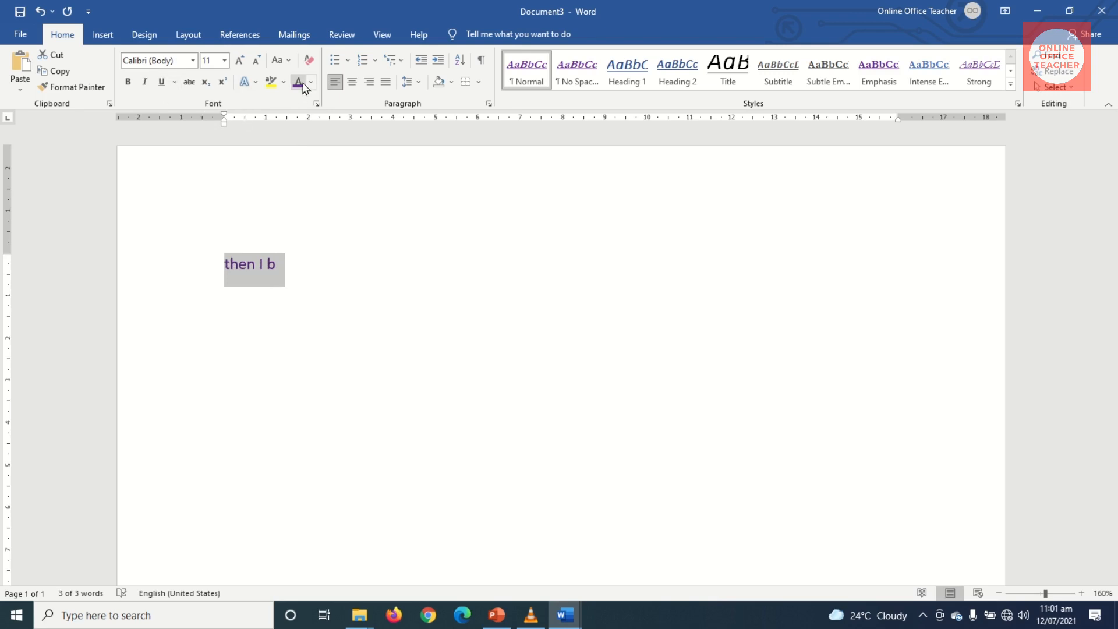
{"action": "left_click", "coordinate": [312, 81]}
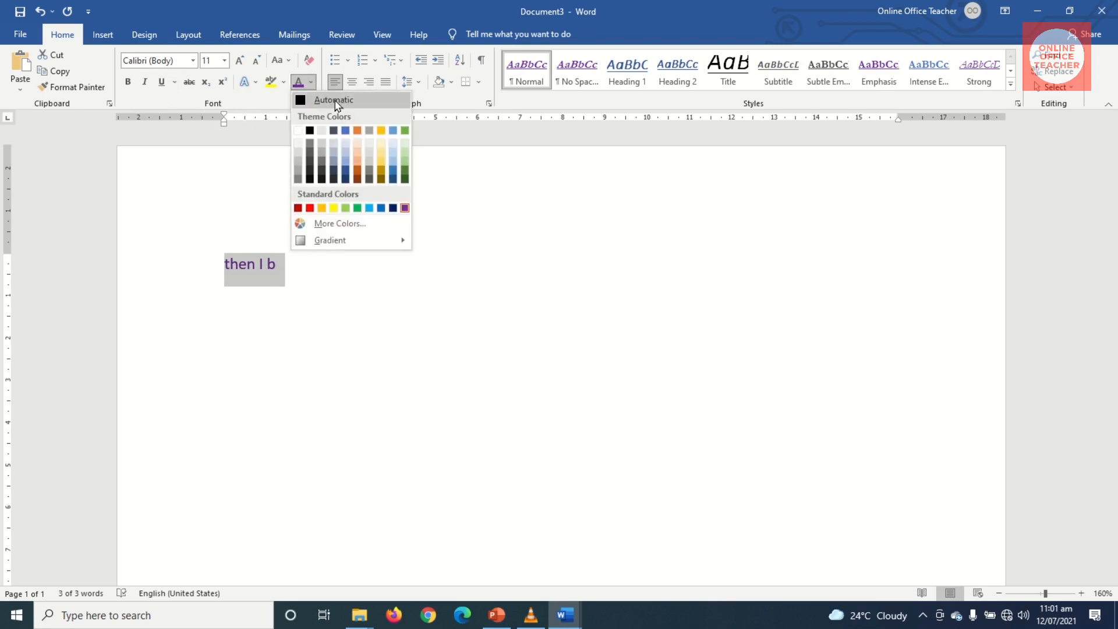
{"action": "left_click", "coordinate": [332, 100]}
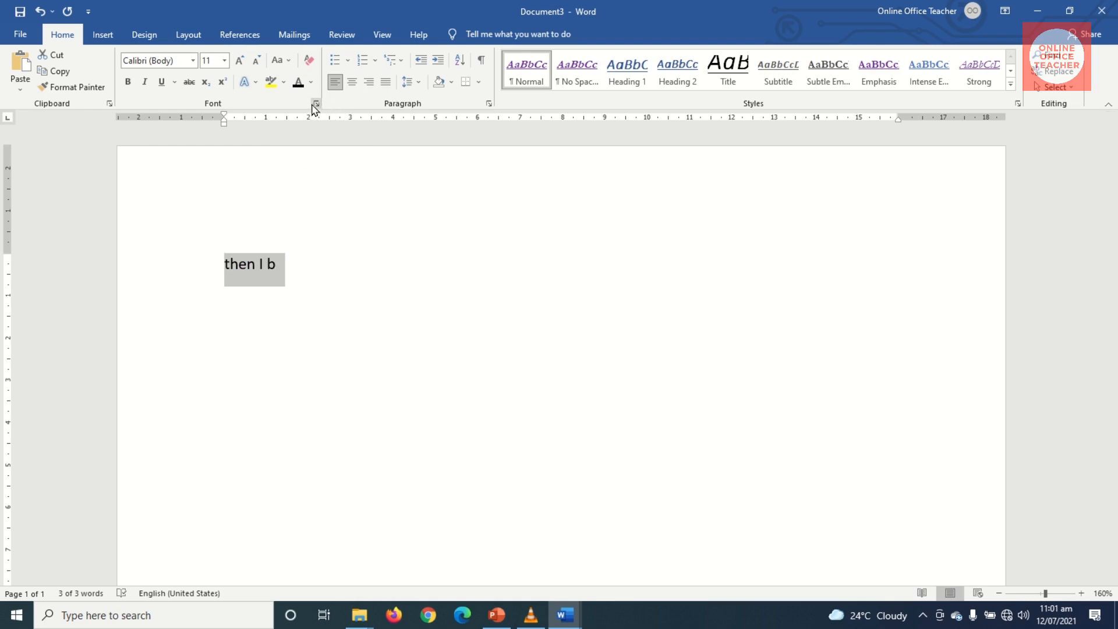
- Set plain Calibri 11 as the default font for all Normal-template documents
{"action": "left_click", "coordinate": [417, 454]}
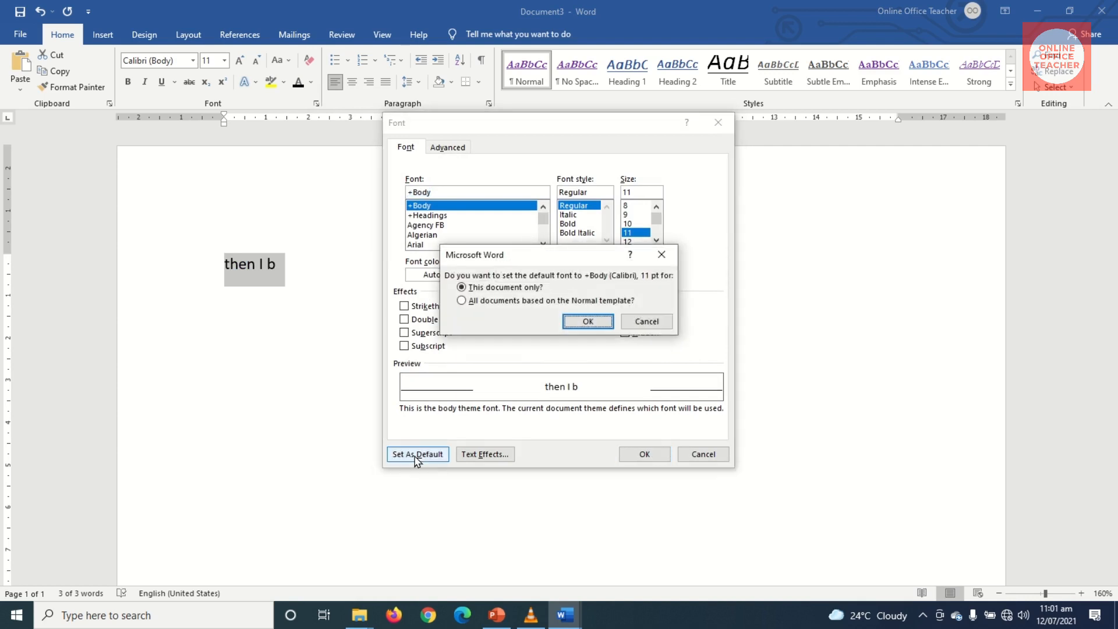
{"action": "left_click", "coordinate": [461, 301]}
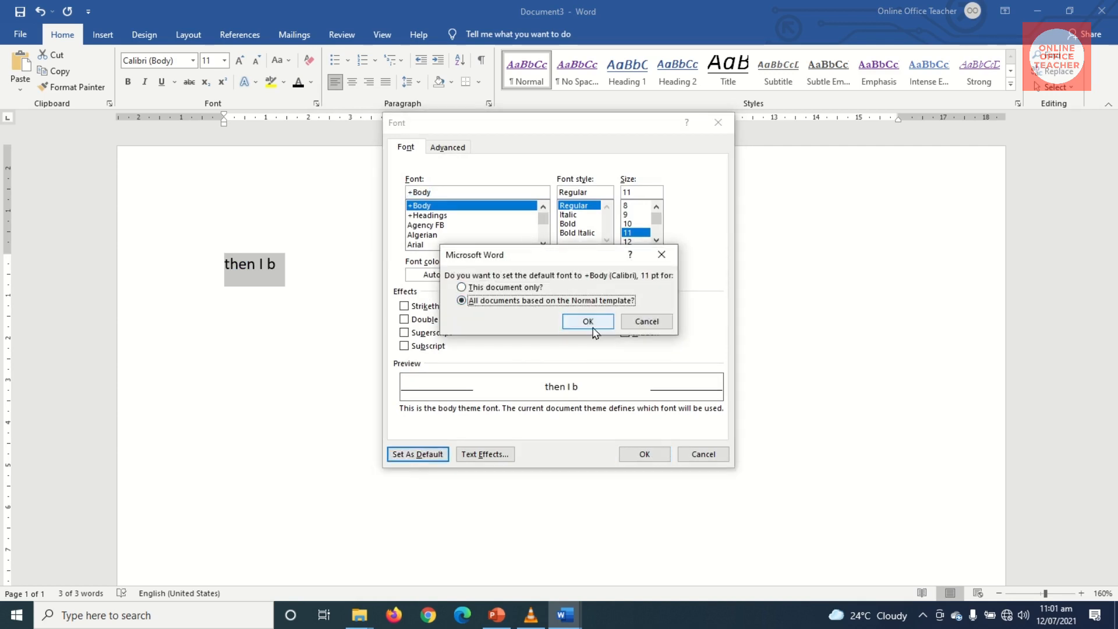
{"action": "left_click", "coordinate": [587, 321]}
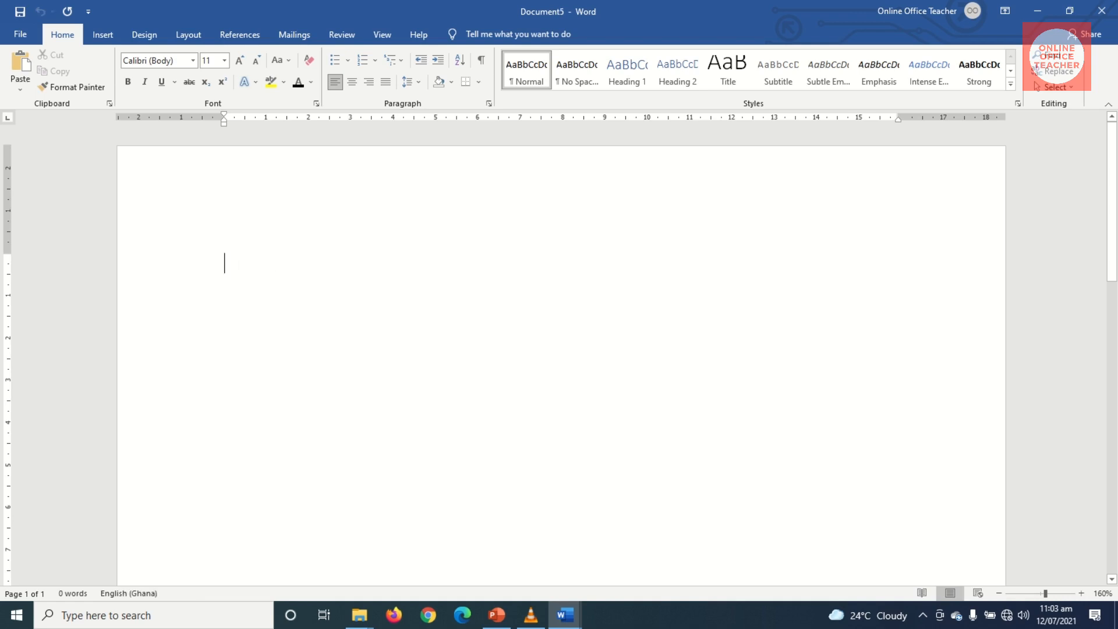
- Enter the test words 'And I hn' to confirm they appear in plain black Calibri 11
{"action": "type", "text": "And I"}
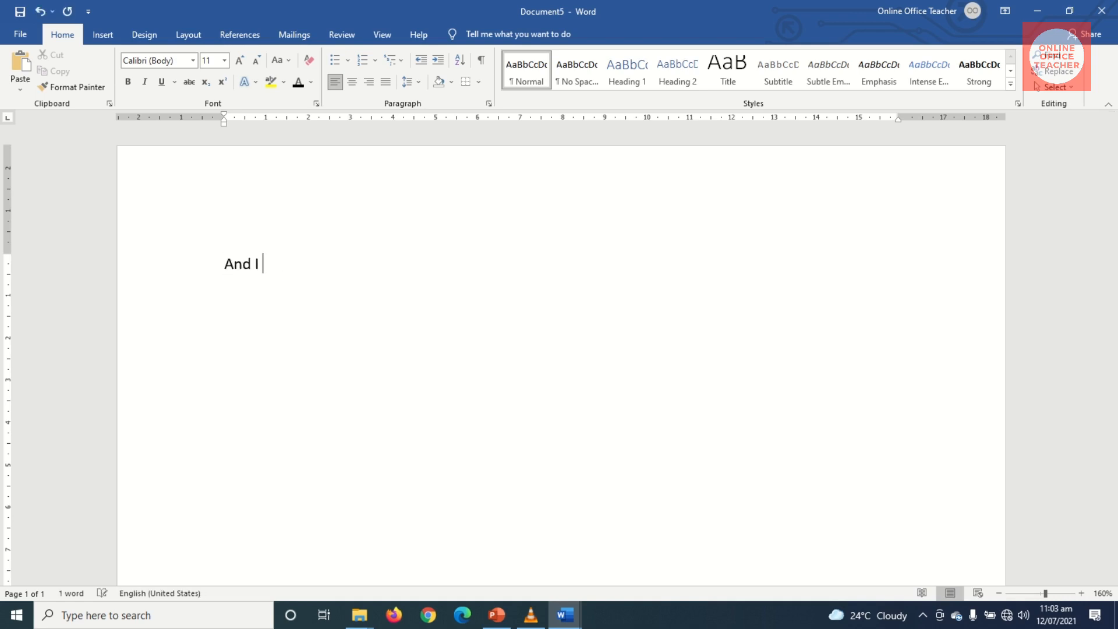
{"action": "type", "text": "hn"}
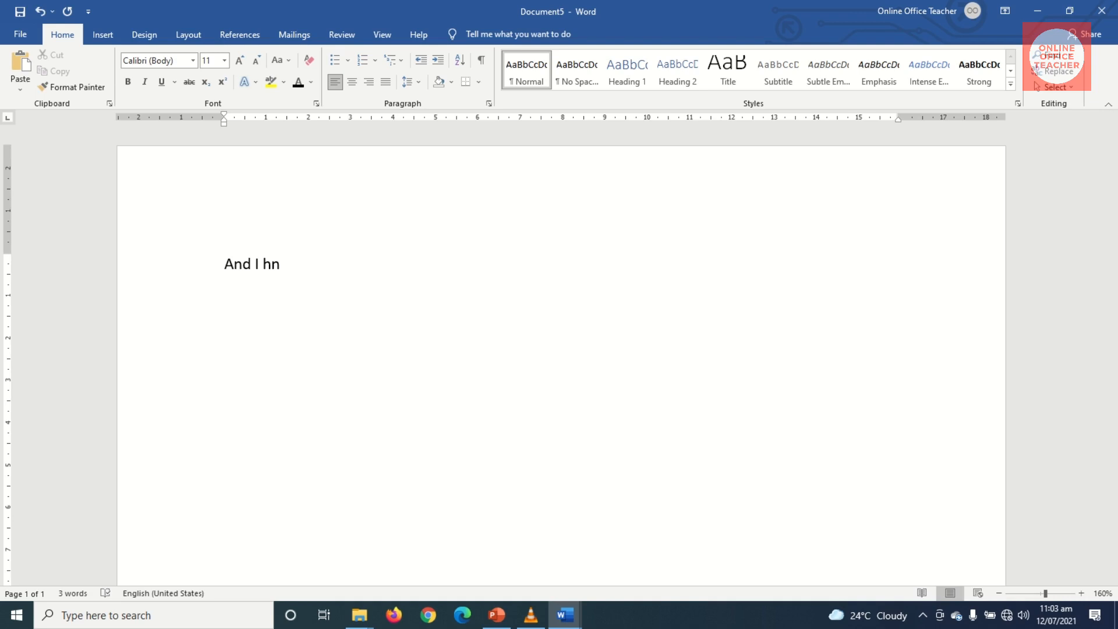